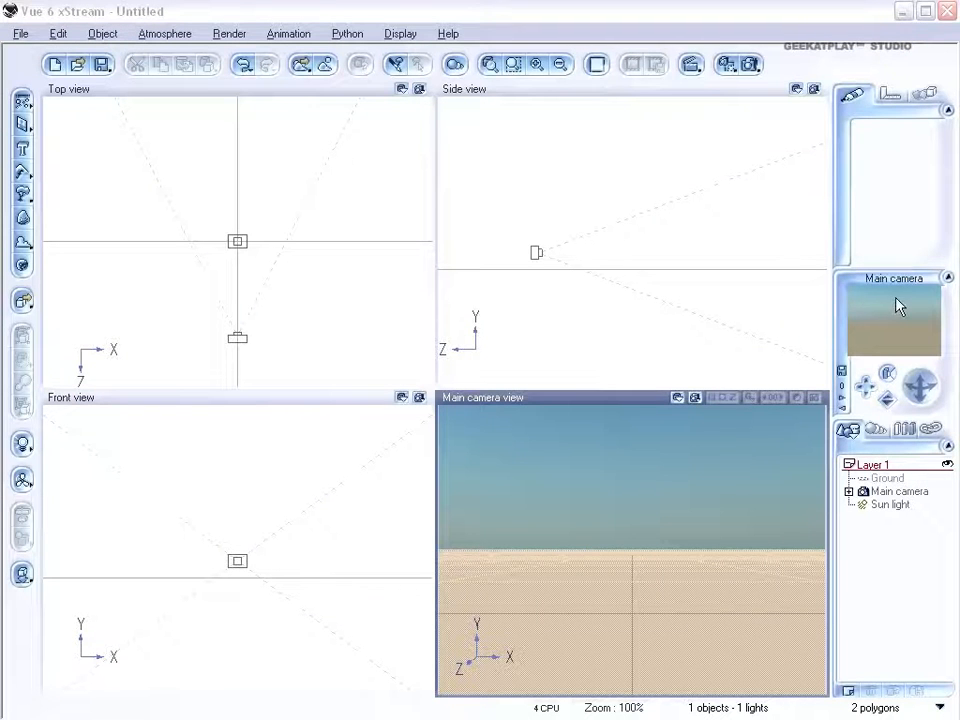
pyautogui.moveTo(632, 207)
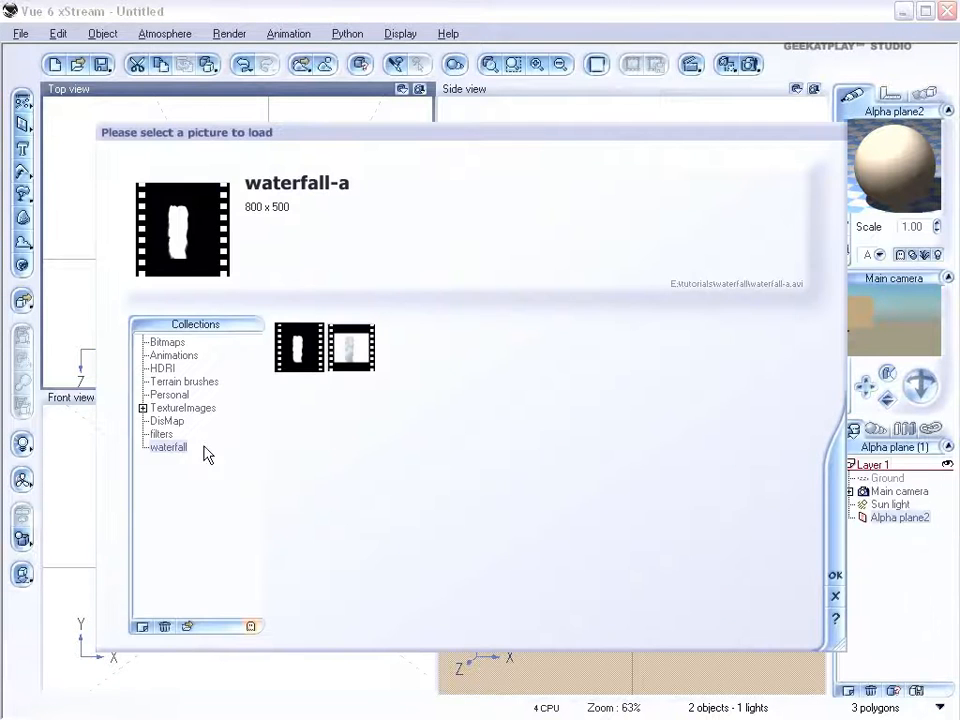
# Load the waterfall color movie from the waterfall collection onto the alpha plane.
pyautogui.click(351, 347)
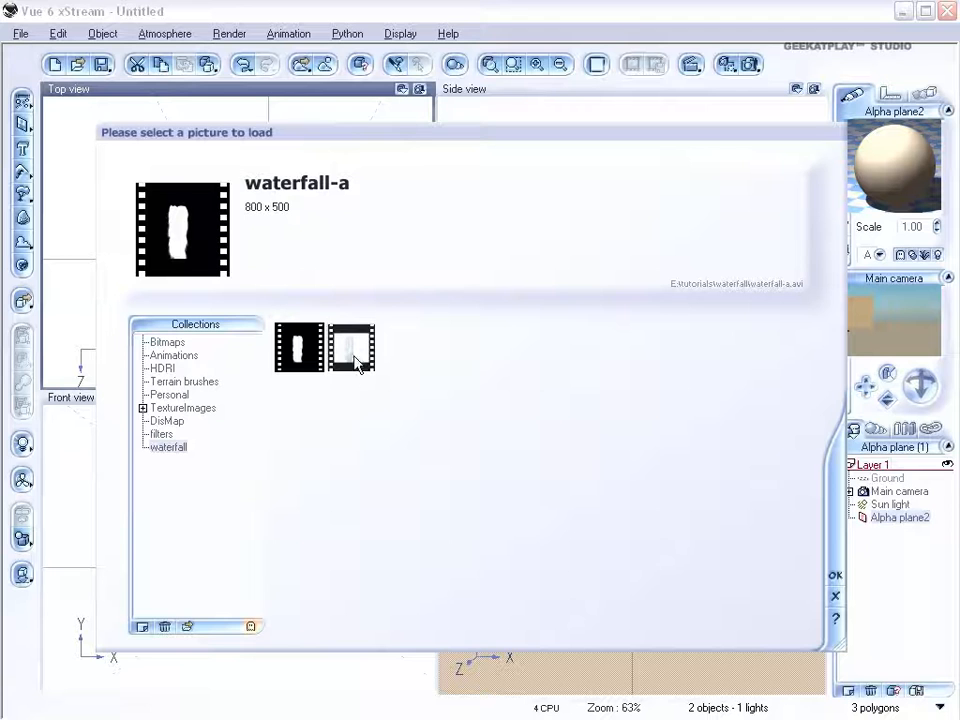
pyautogui.click(350, 347)
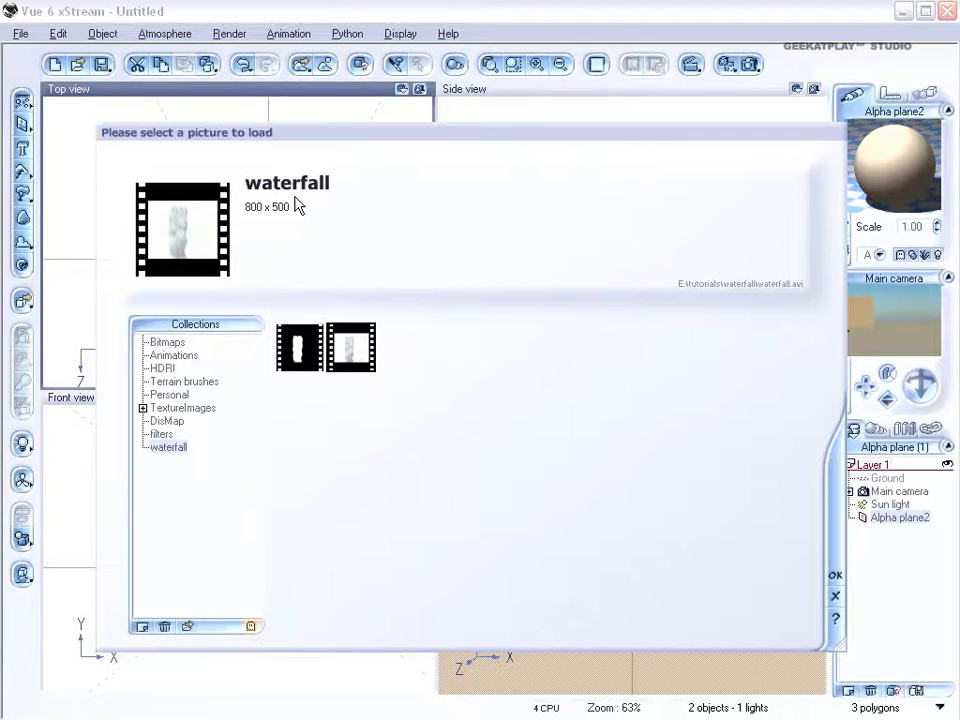
pyautogui.click(834, 574)
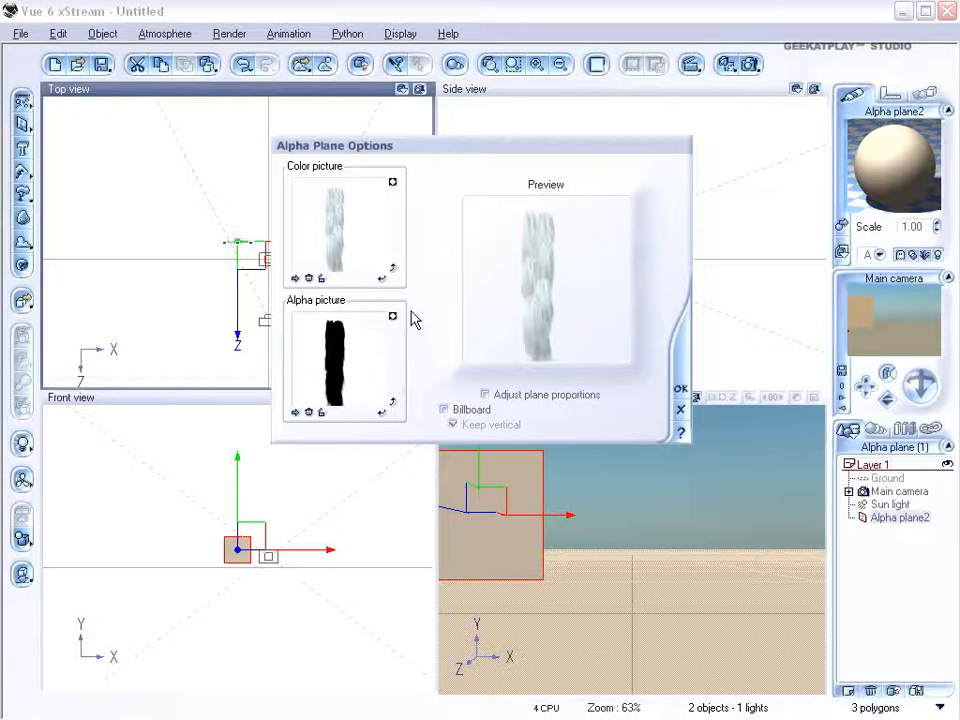
pyautogui.moveTo(395, 395)
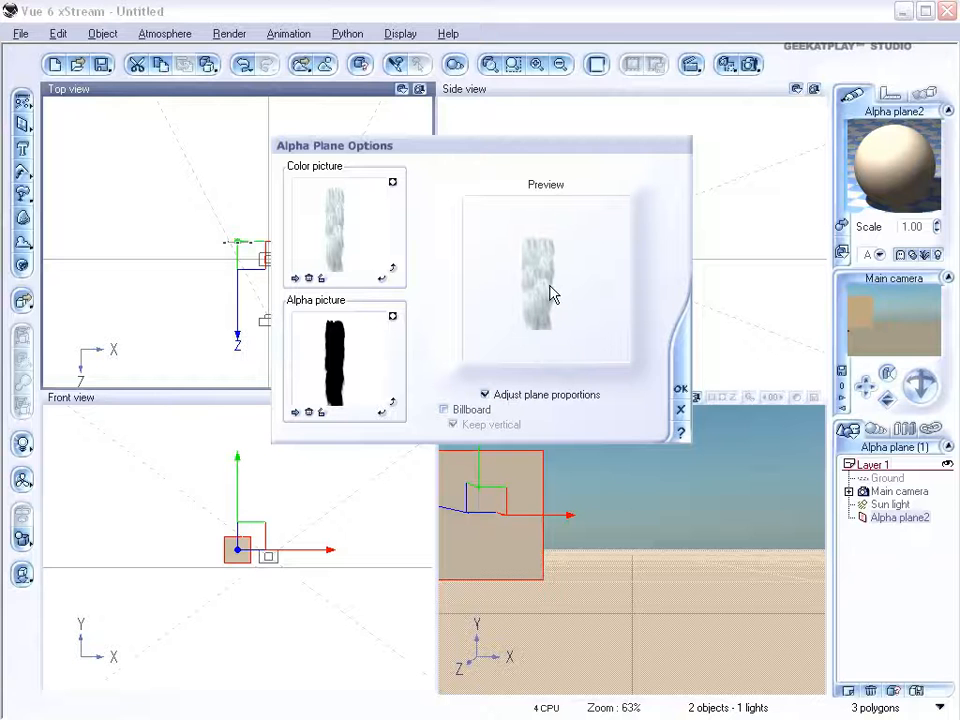
# Enable Adjust plane proportions and Billboard in Alpha Plane Options.
pyautogui.click(452, 409)
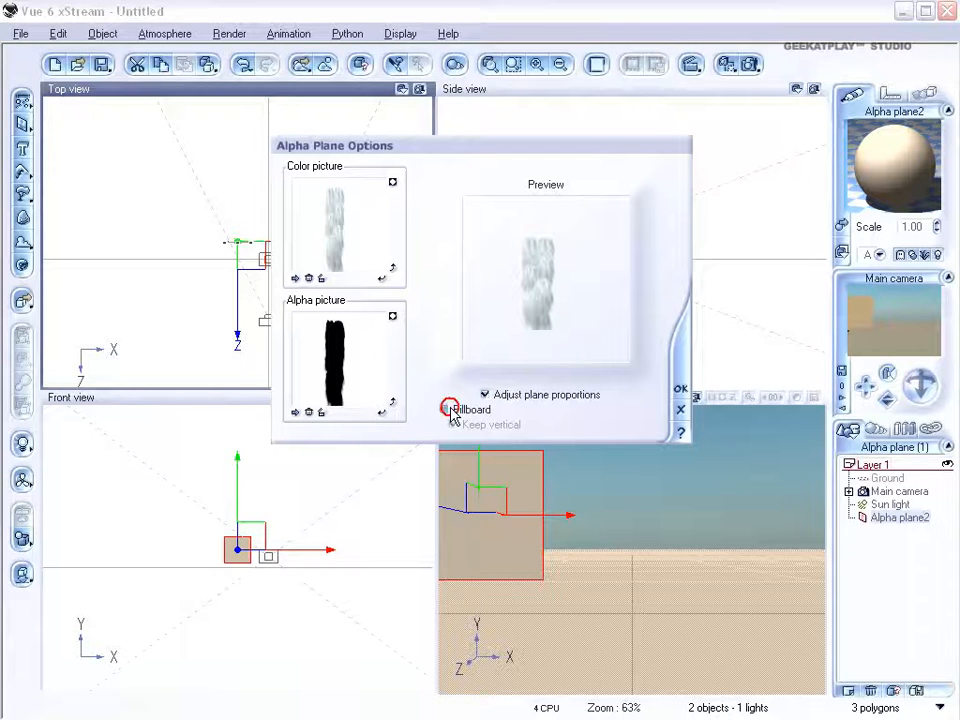
pyautogui.click(451, 410)
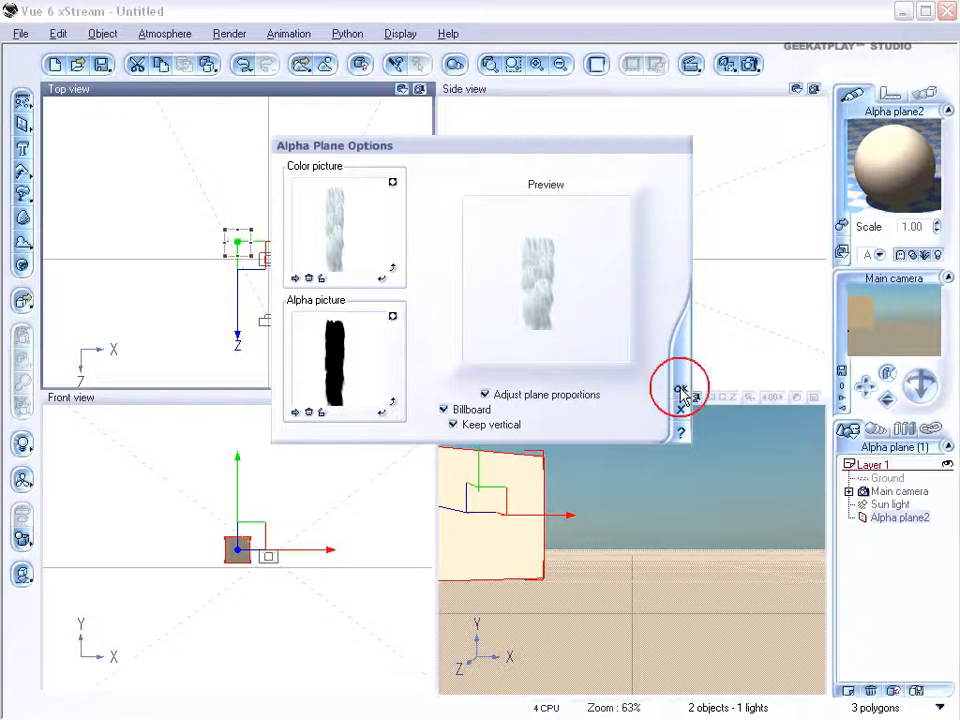
pyautogui.click(680, 388)
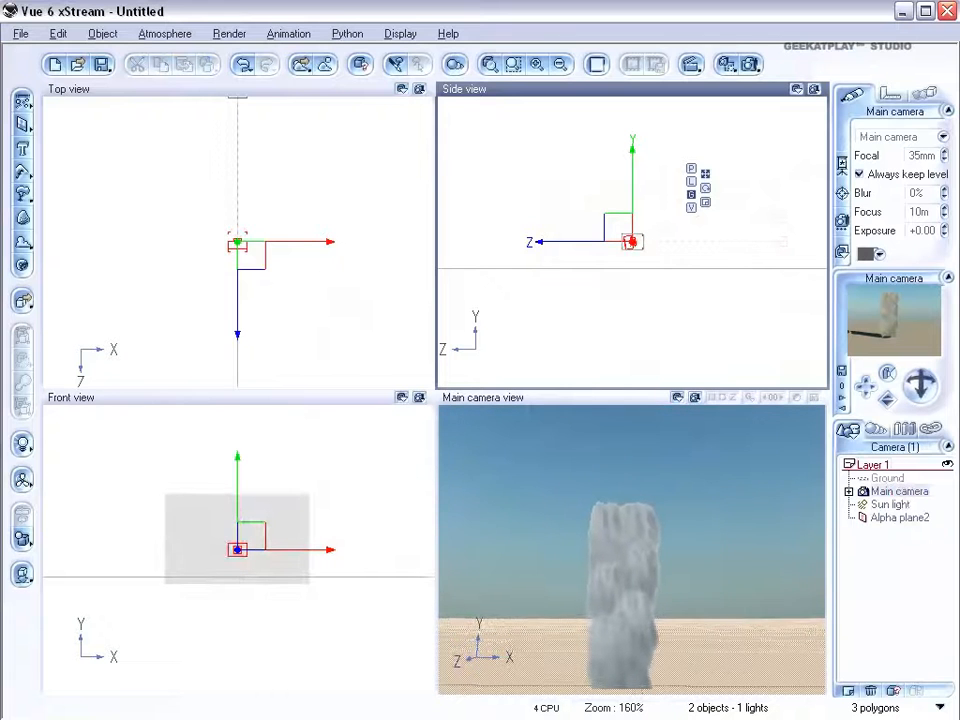
# Open the Render Options dialog.
pyautogui.click(750, 64)
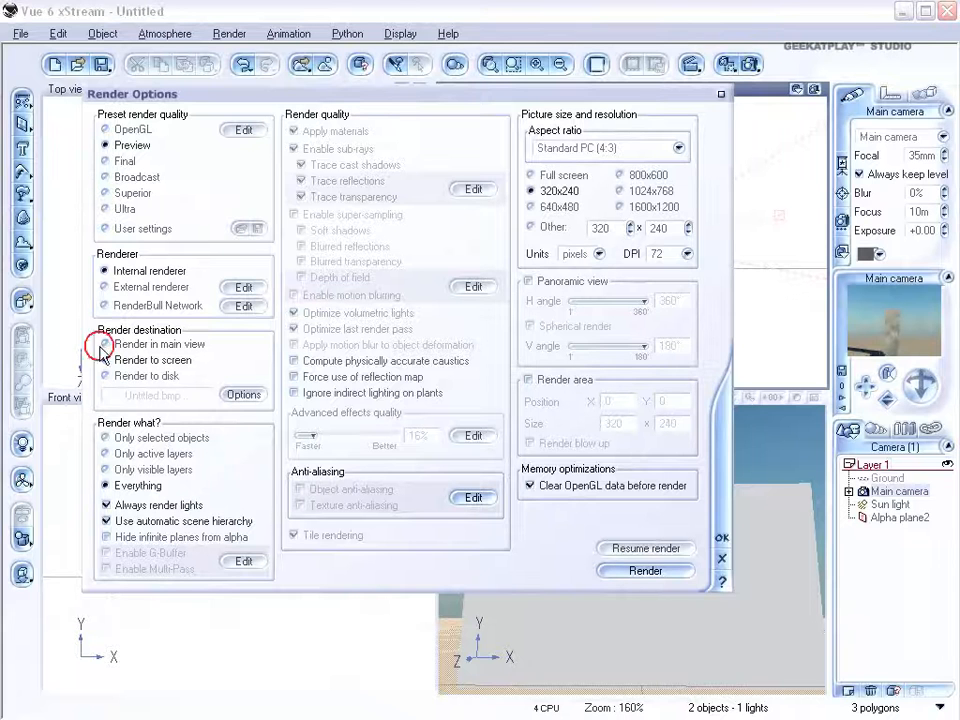
# Render to a separate screen window at widescreen 16:10, 640x400.
pyautogui.click(678, 147)
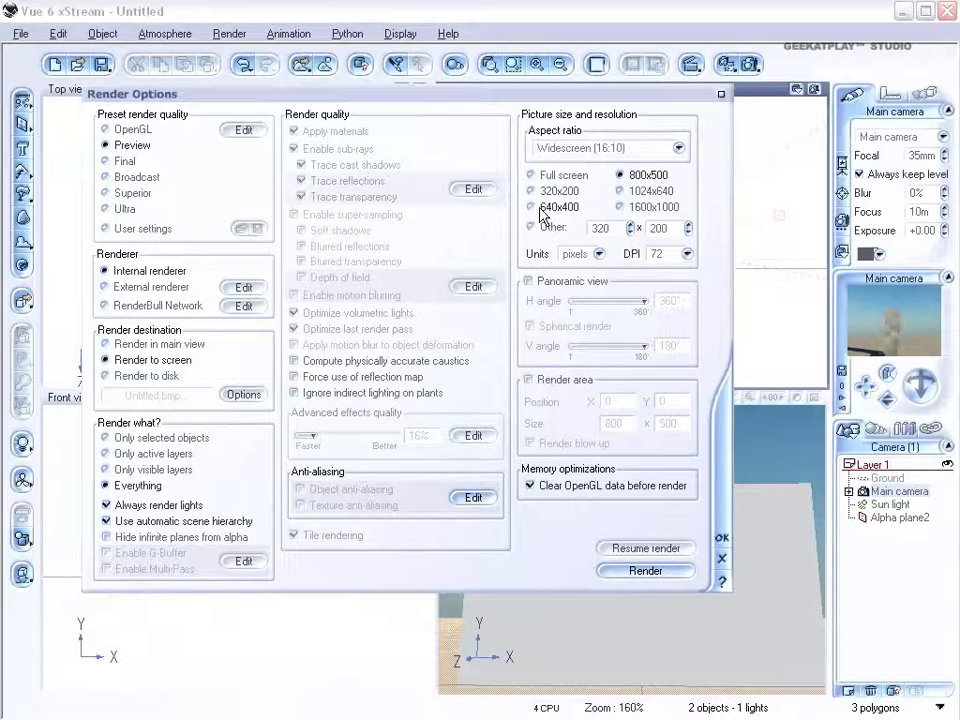
pyautogui.click(532, 207)
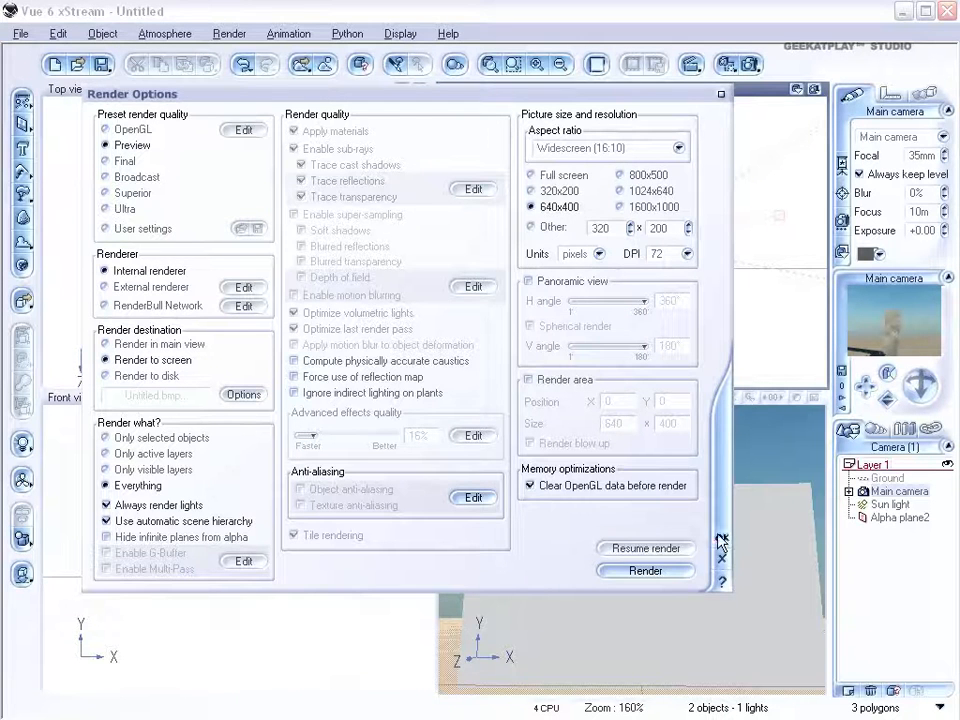
pyautogui.click(645, 570)
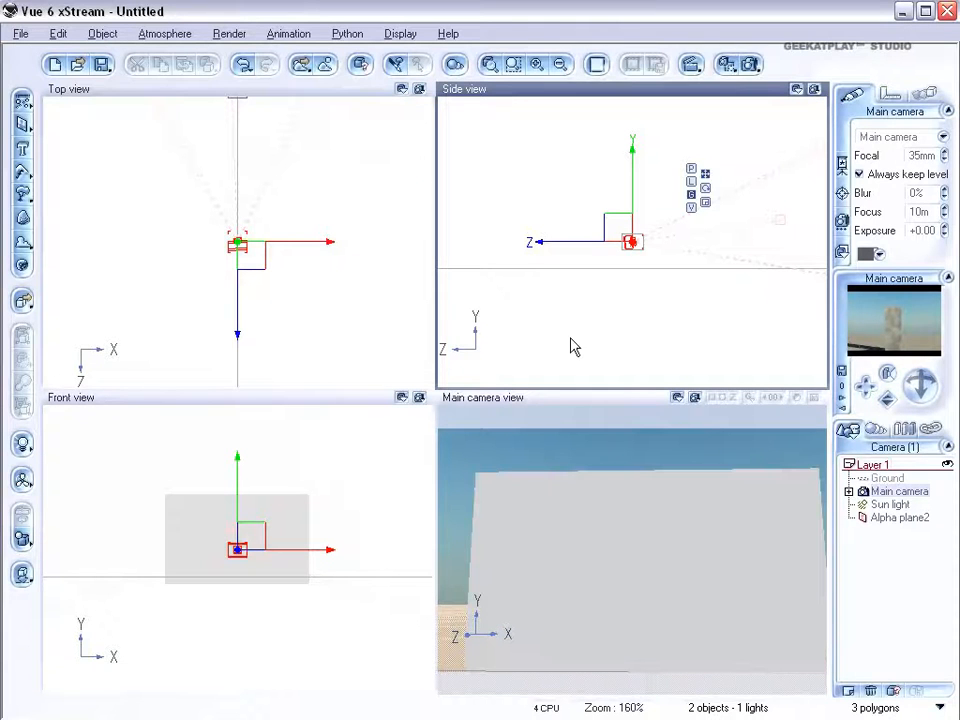
pyautogui.moveTo(603, 557)
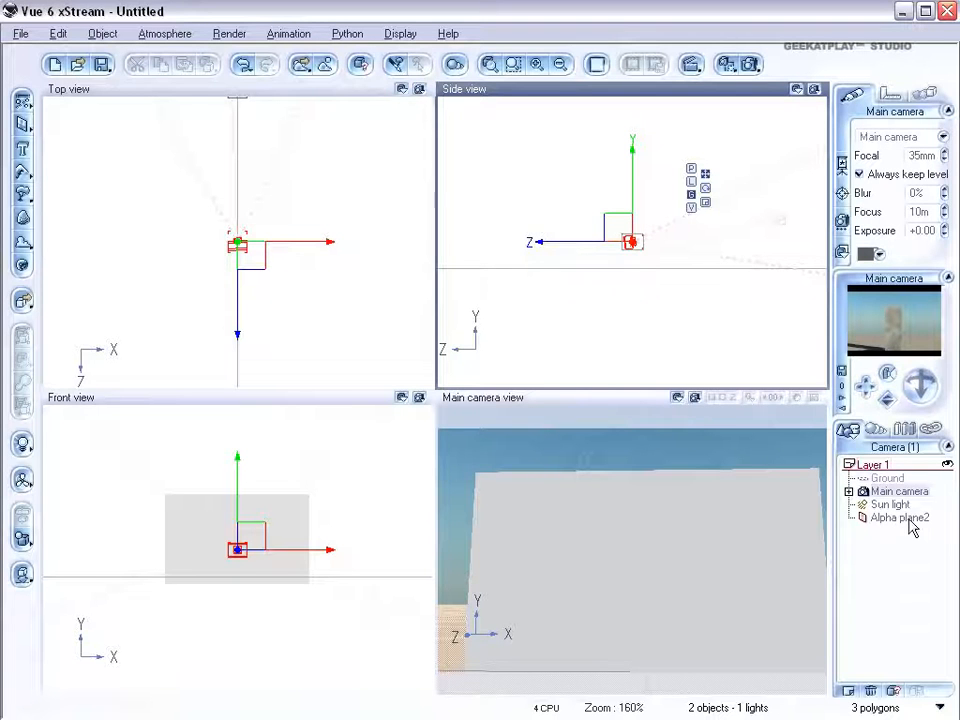
# Raise Alpha plane2's Diffuse and Ambient lighting and turn off Cast shadows.
pyautogui.click(897, 518)
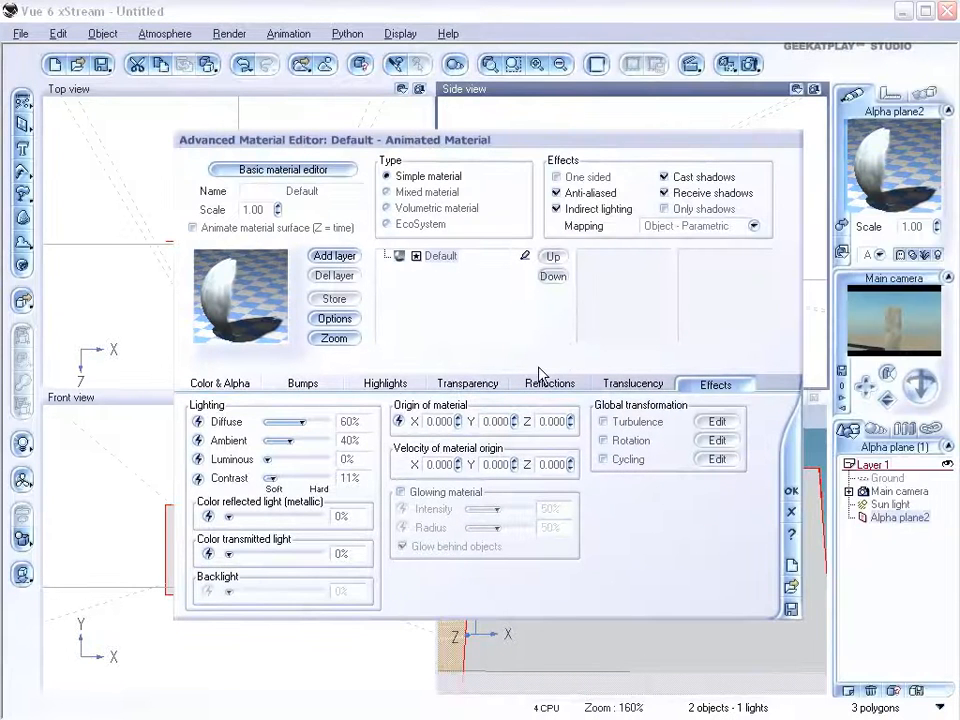
pyautogui.moveTo(300, 421); pyautogui.dragTo(318, 421)
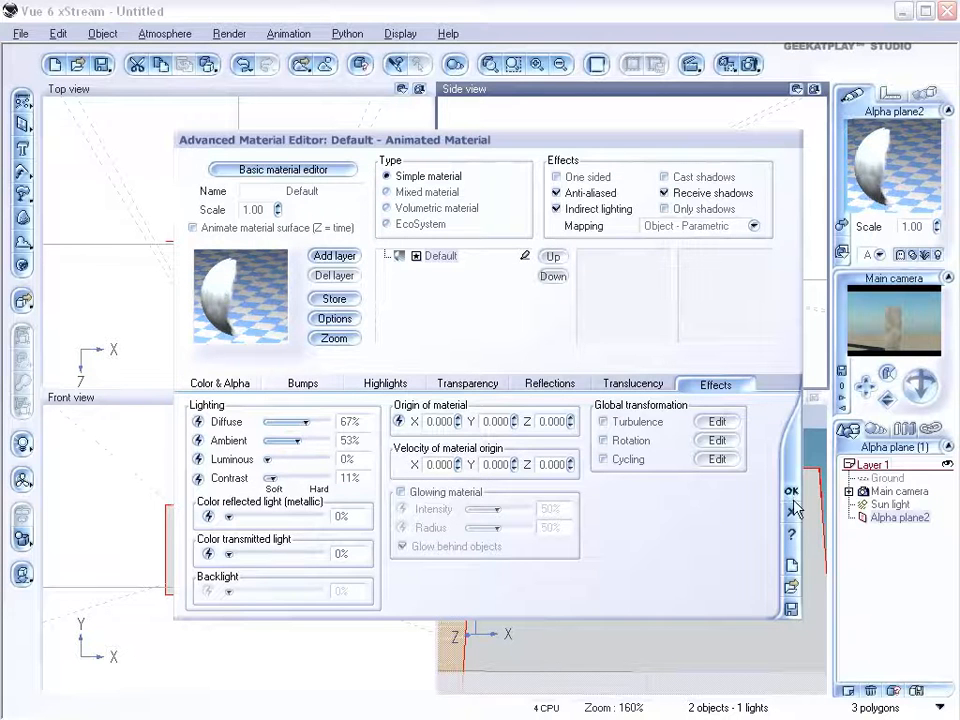
pyautogui.click(791, 490)
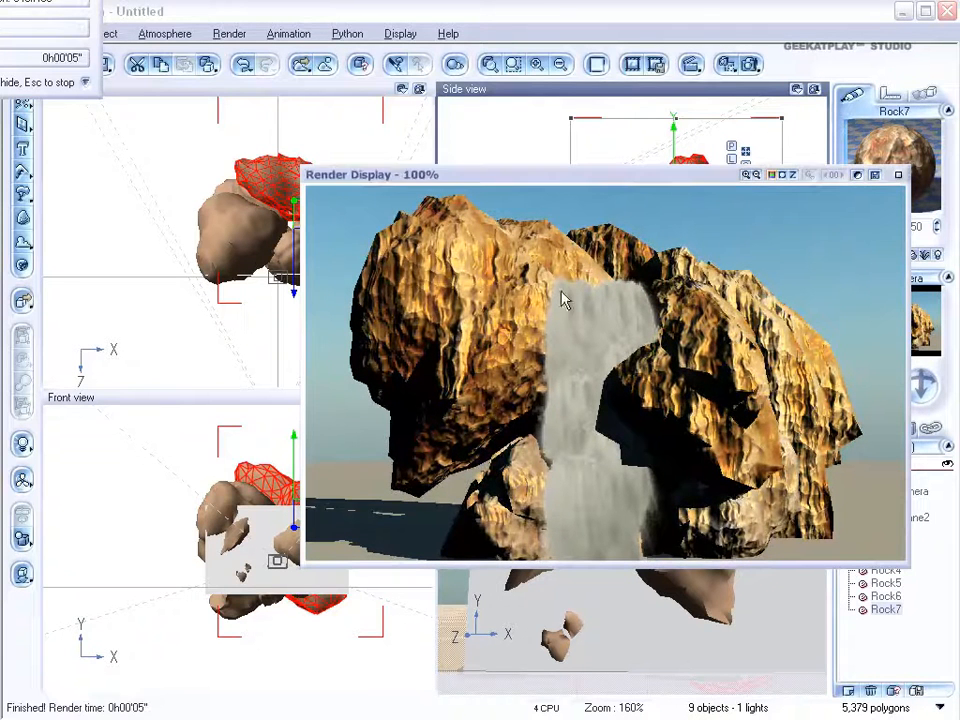
# Shift Rock6 toward the front and recheck the composition in render previews.
pyautogui.click(897, 174)
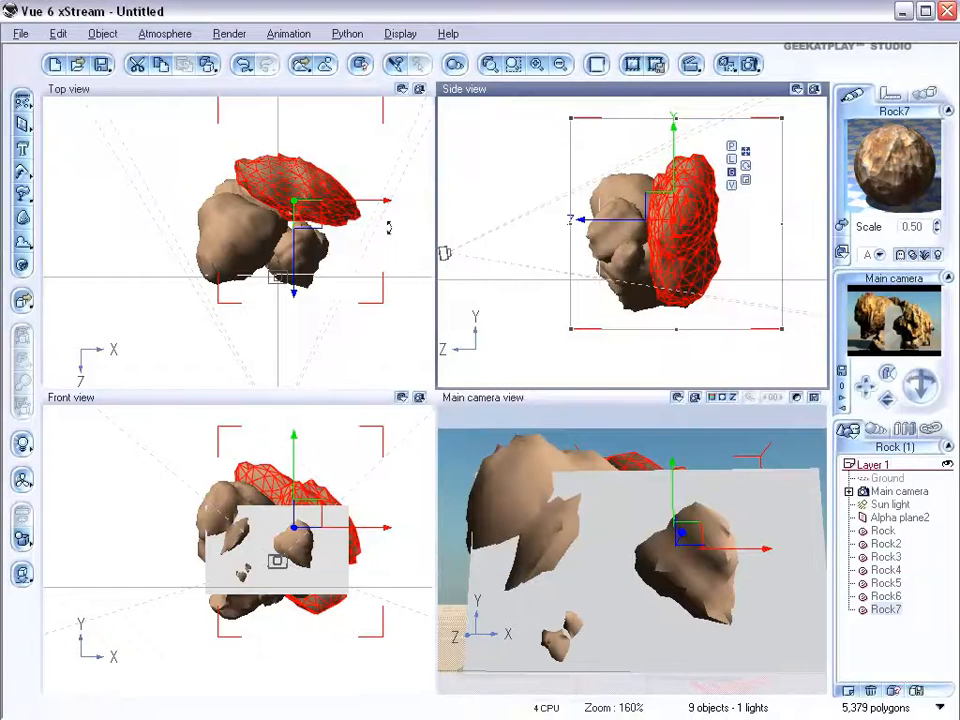
pyautogui.click(884, 596)
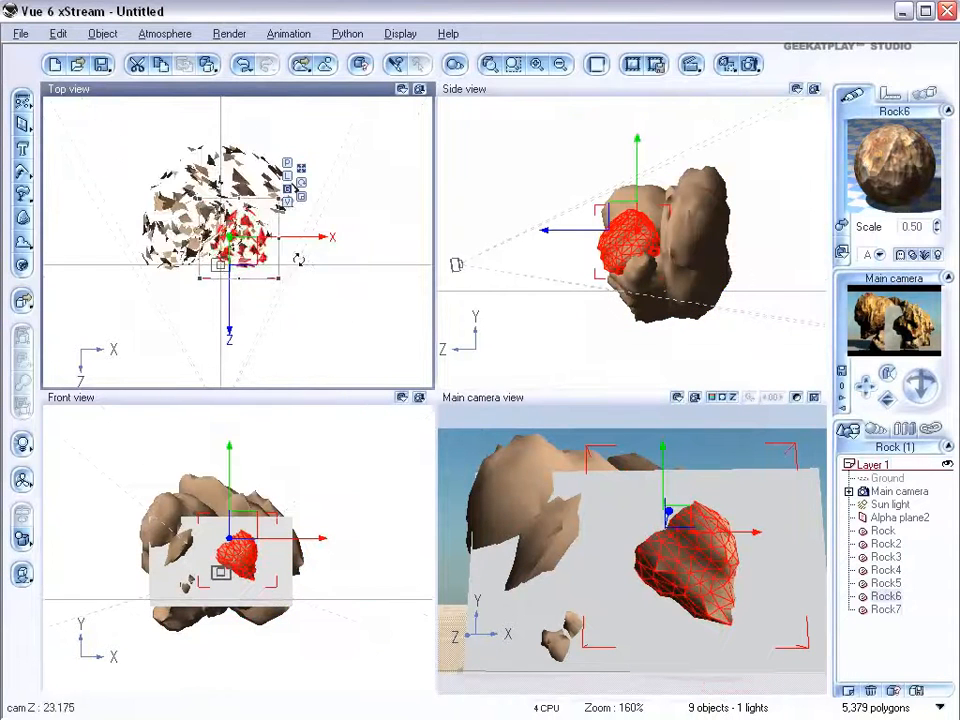
pyautogui.moveTo(230, 237); pyautogui.dragTo(260, 240)
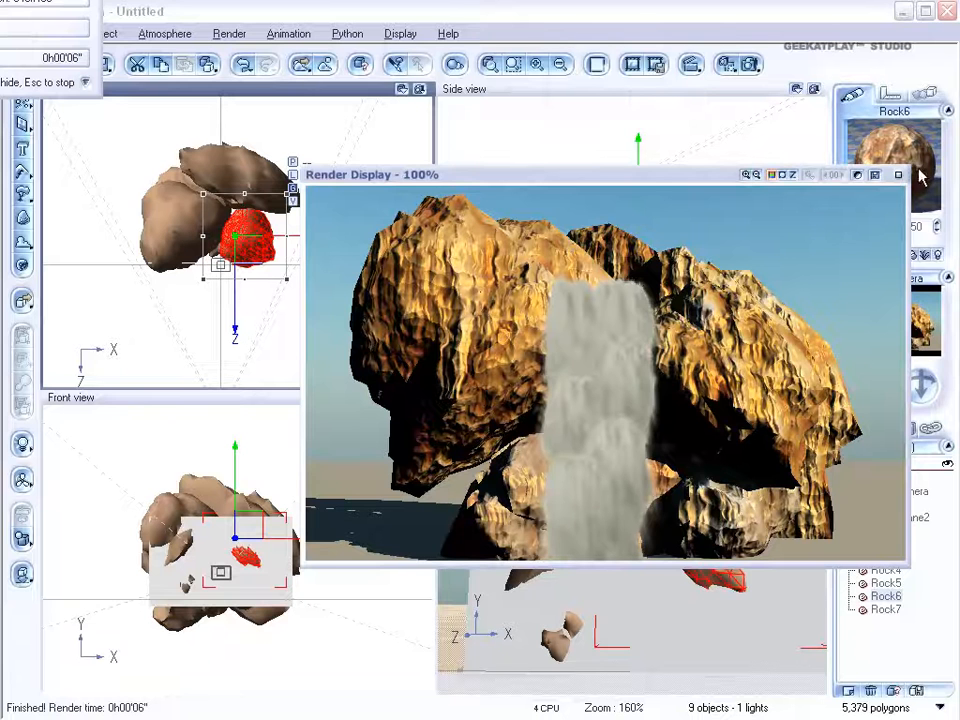
pyautogui.click(898, 174)
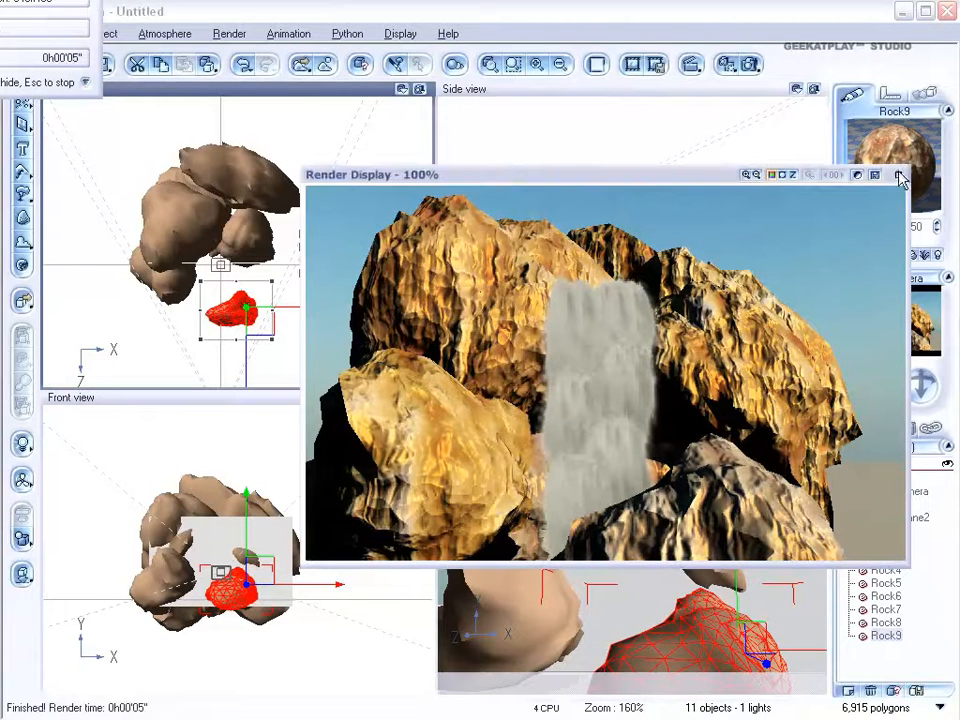
pyautogui.click(899, 174)
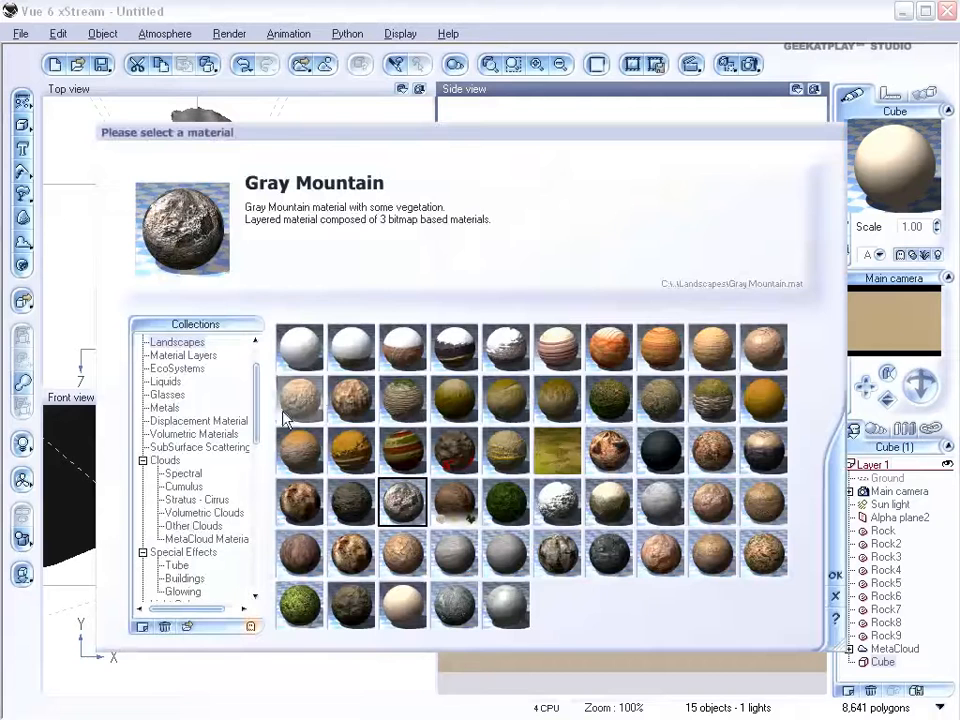
# Give the cube Thin White Smoke and raise its overall density to 2.3.
pyautogui.click(199, 446)
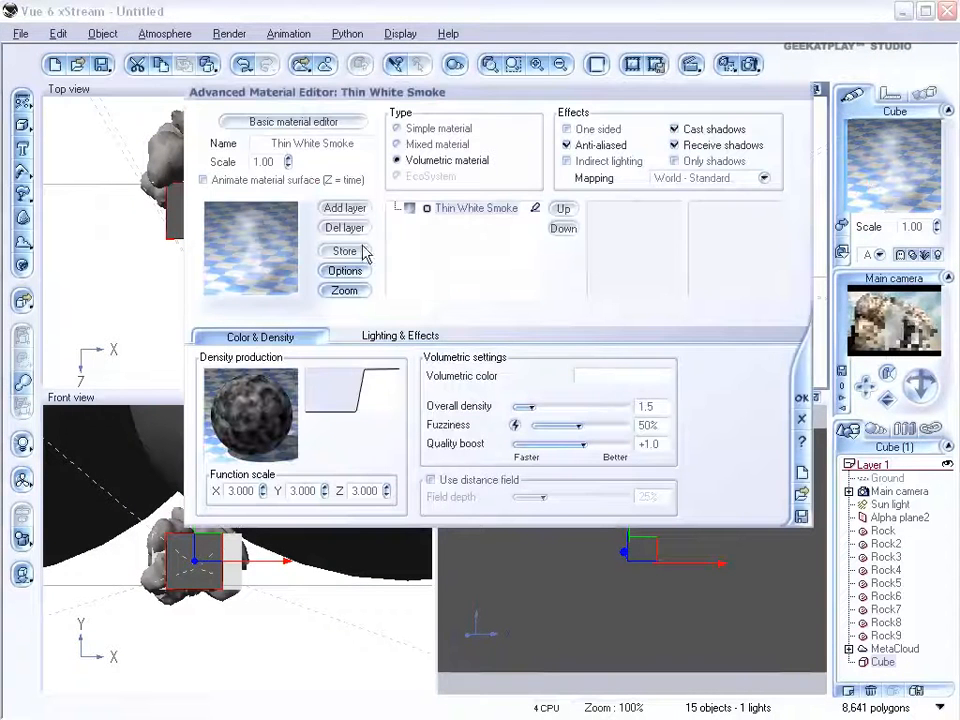
pyautogui.moveTo(524, 406); pyautogui.dragTo(553, 406)
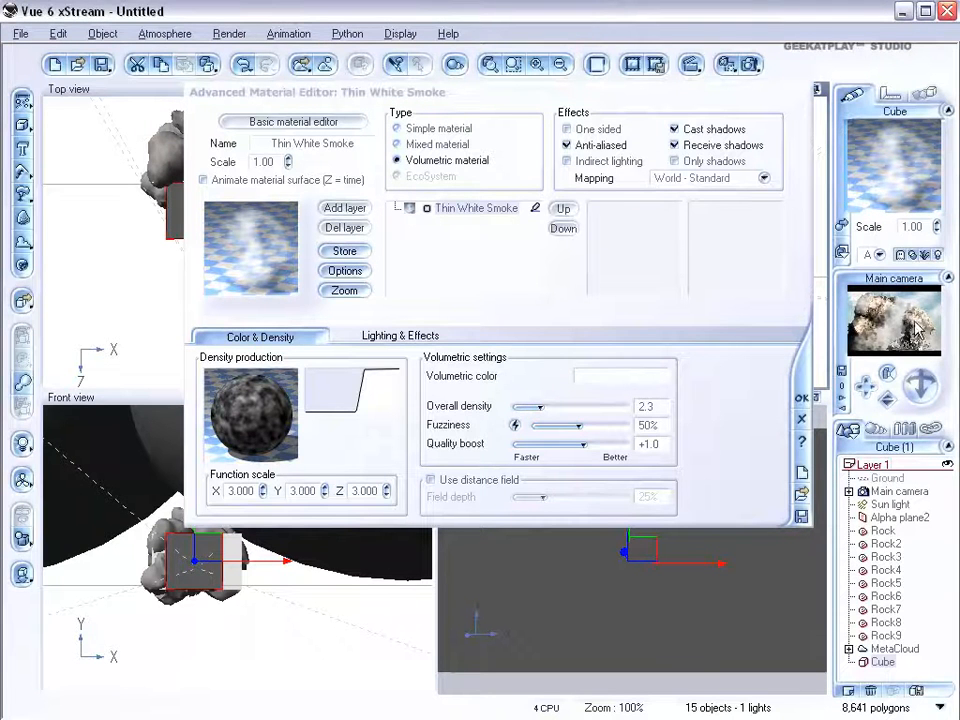
pyautogui.click(399, 336)
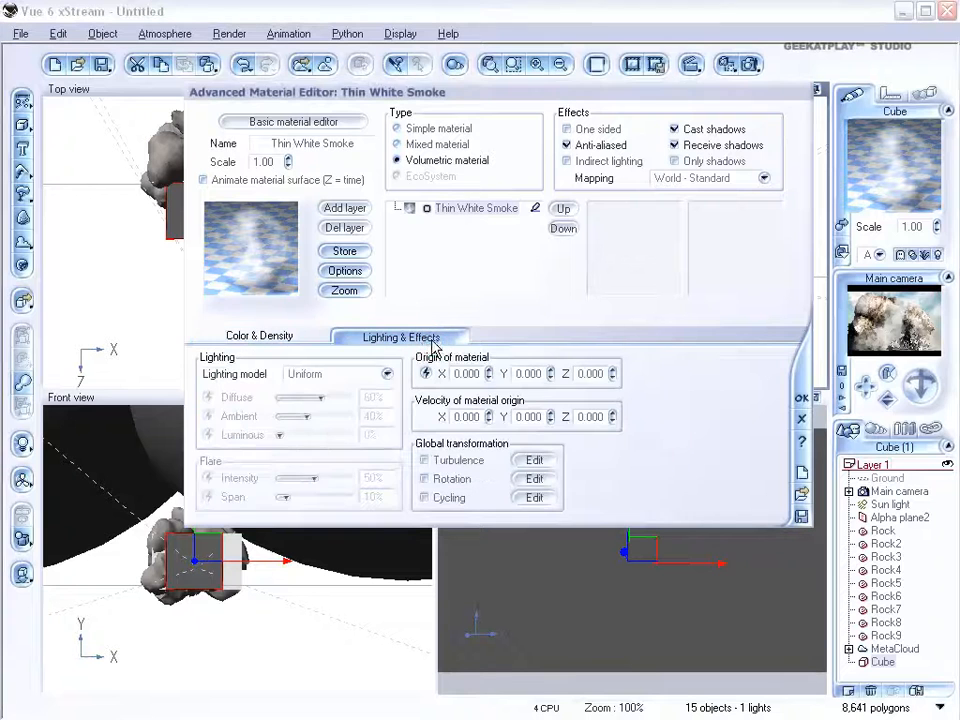
pyautogui.click(340, 373)
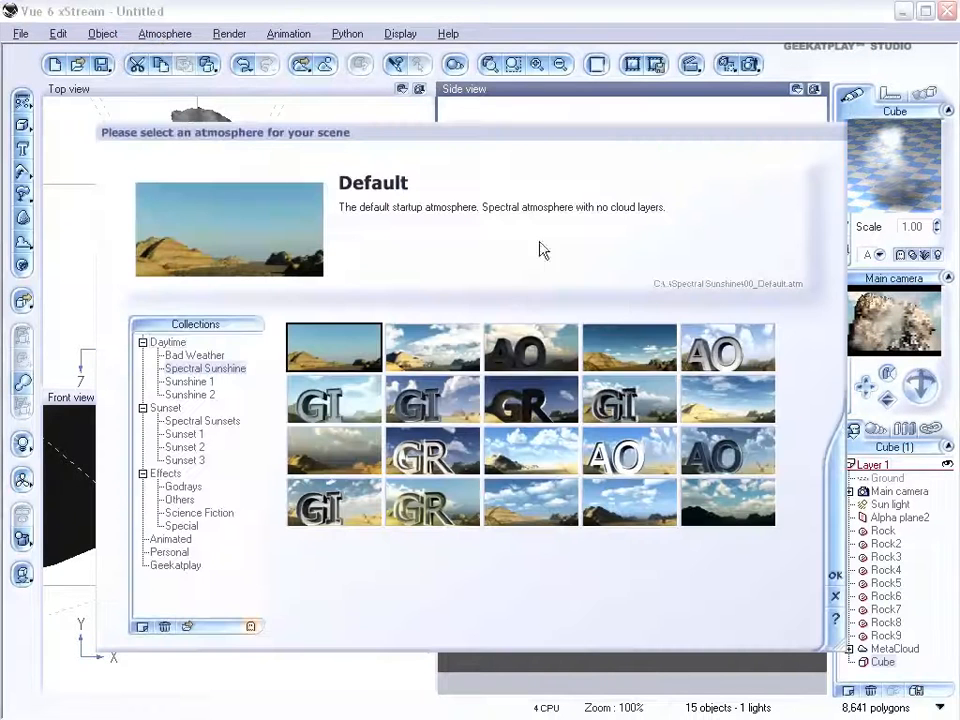
# Load the Bisbee atmosphere from Spectral Sunshine.
pyautogui.click(432, 347)
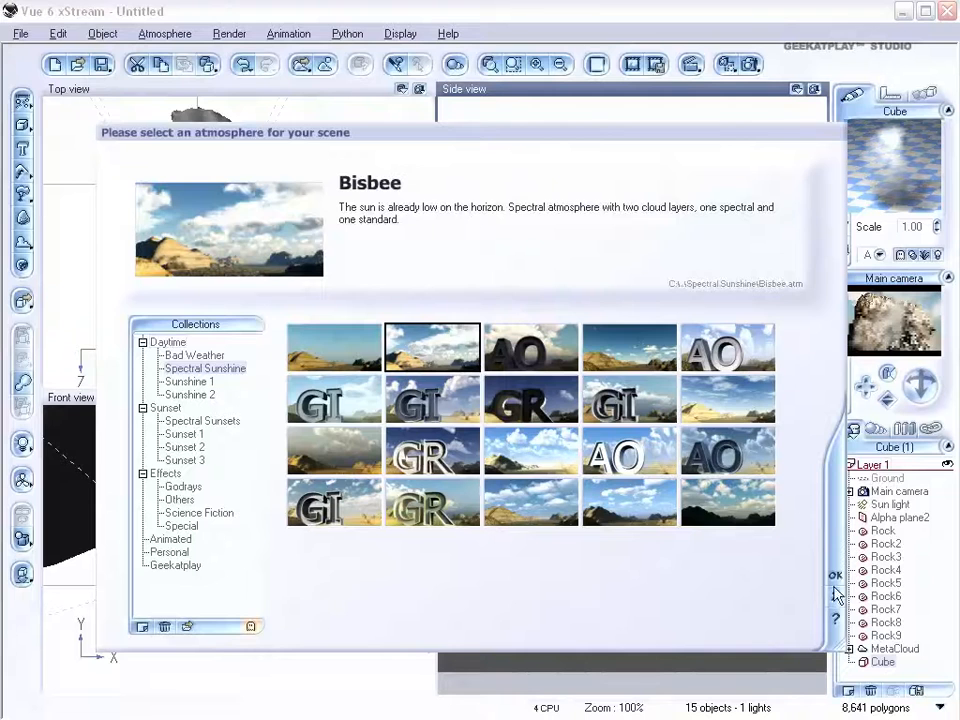
pyautogui.click(835, 575)
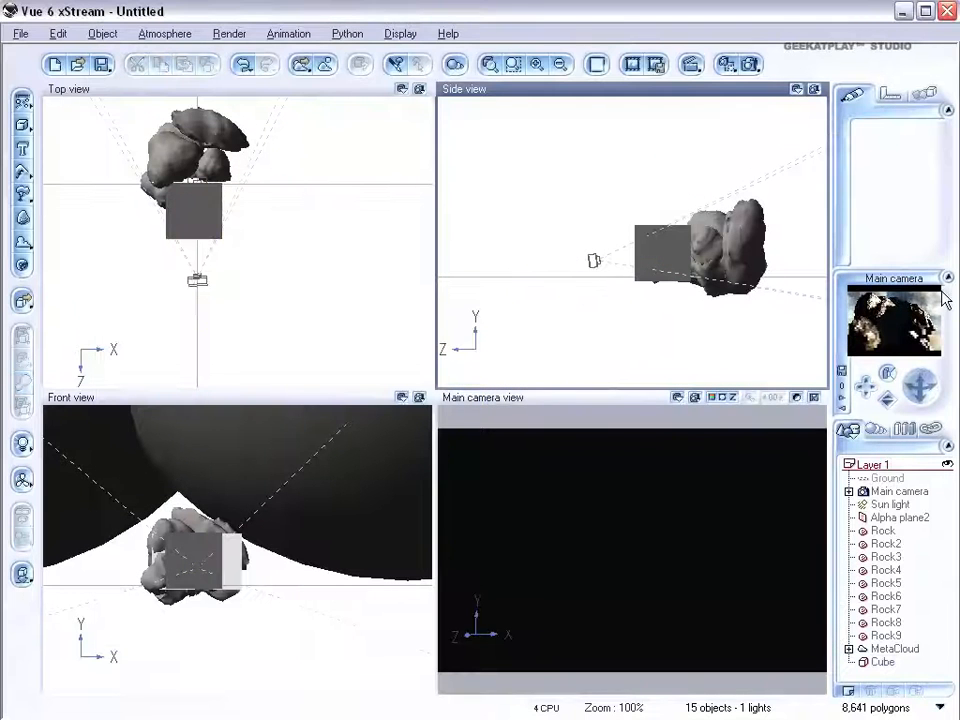
pyautogui.click(889, 504)
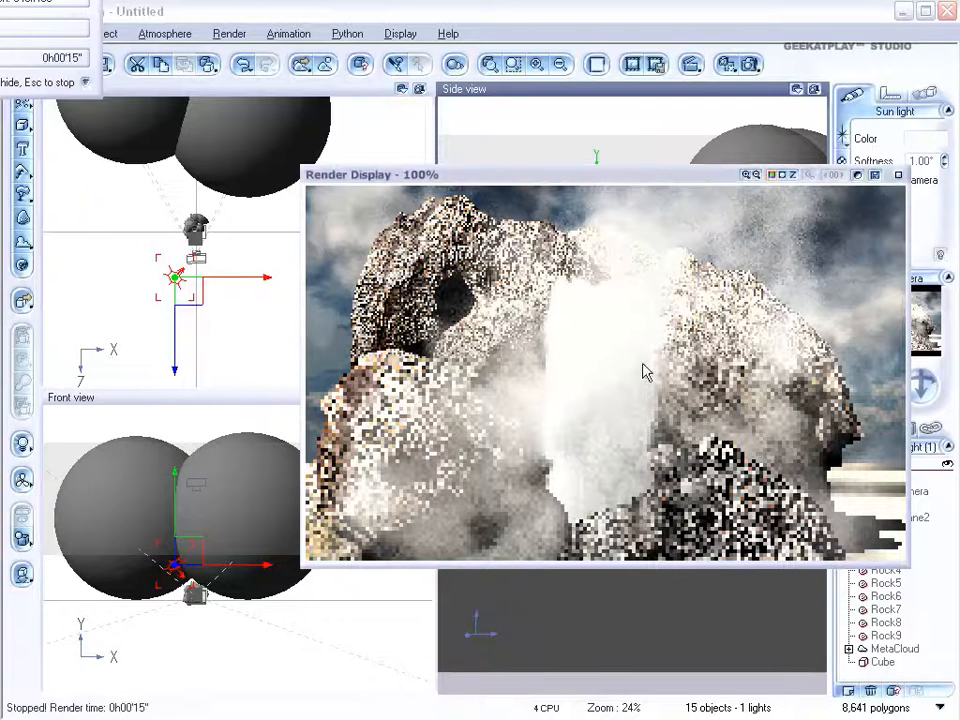
# Close the finished preview render of the misty rocks.
pyautogui.click(897, 174)
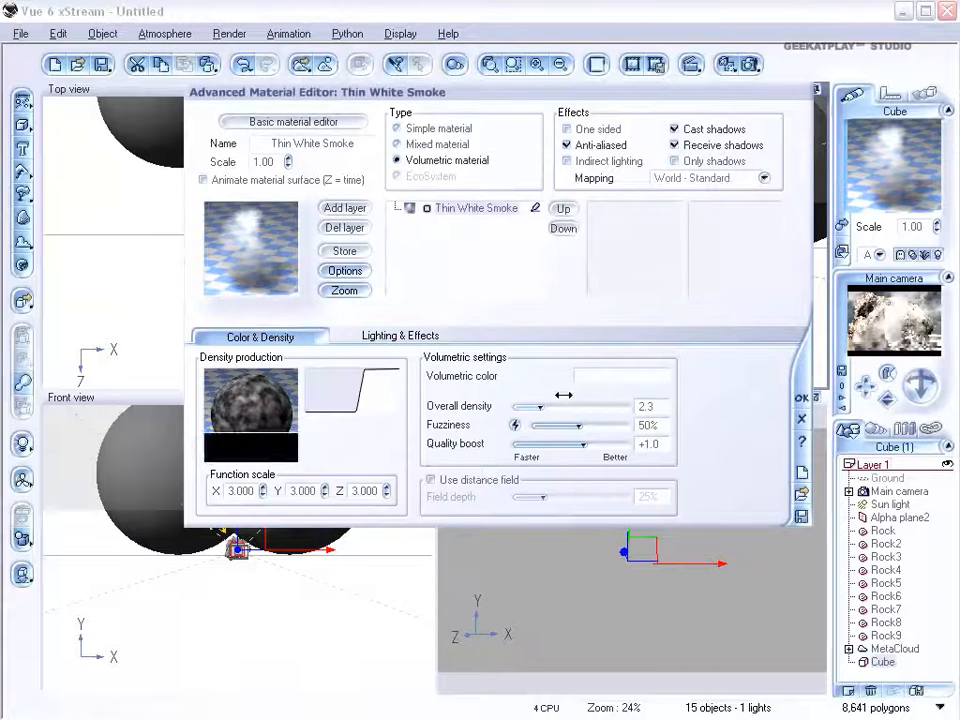
# Drop Thin White Smoke to density 1.9 with 78% fuzziness and confirm.
pyautogui.moveTo(545, 425); pyautogui.dragTo(620, 425)
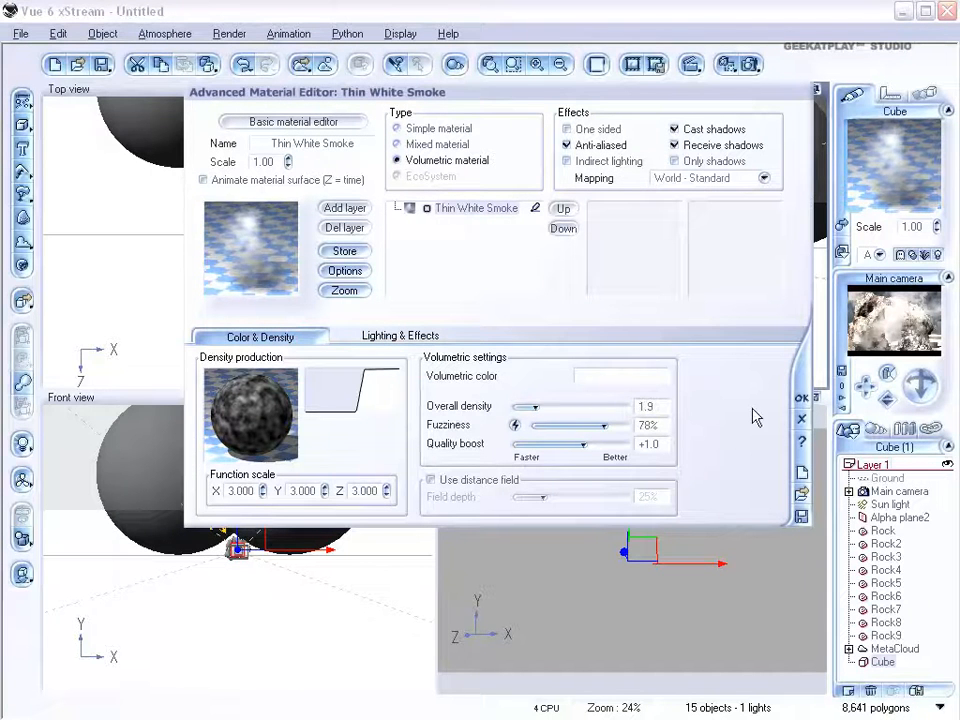
pyautogui.click(801, 418)
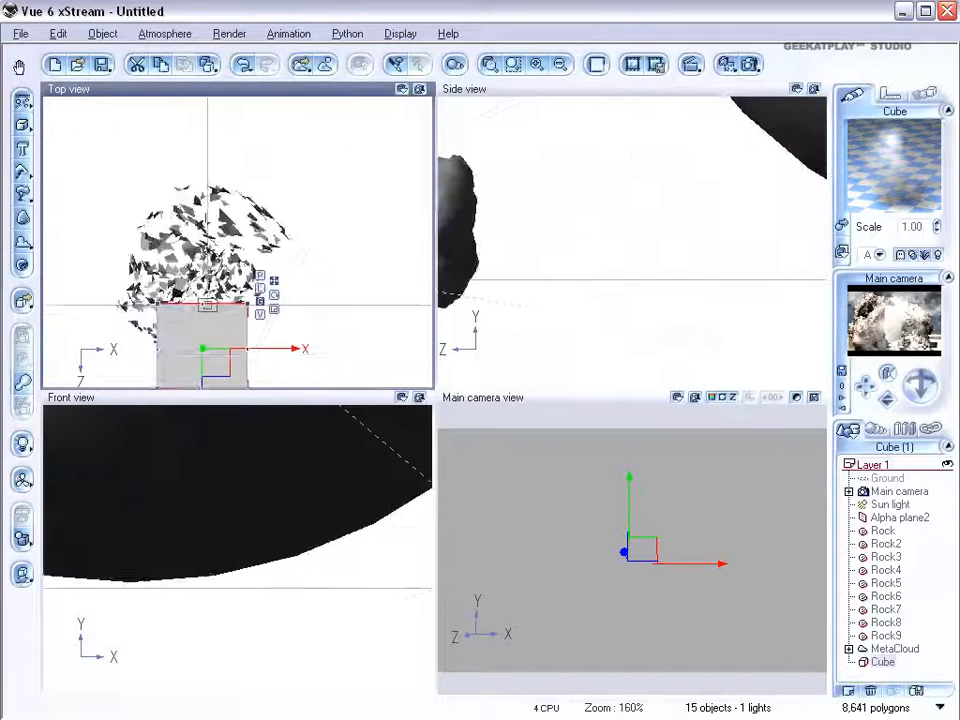
# Open the plant species library to choose the Summer Cherry Tree.
pyautogui.click(22, 195)
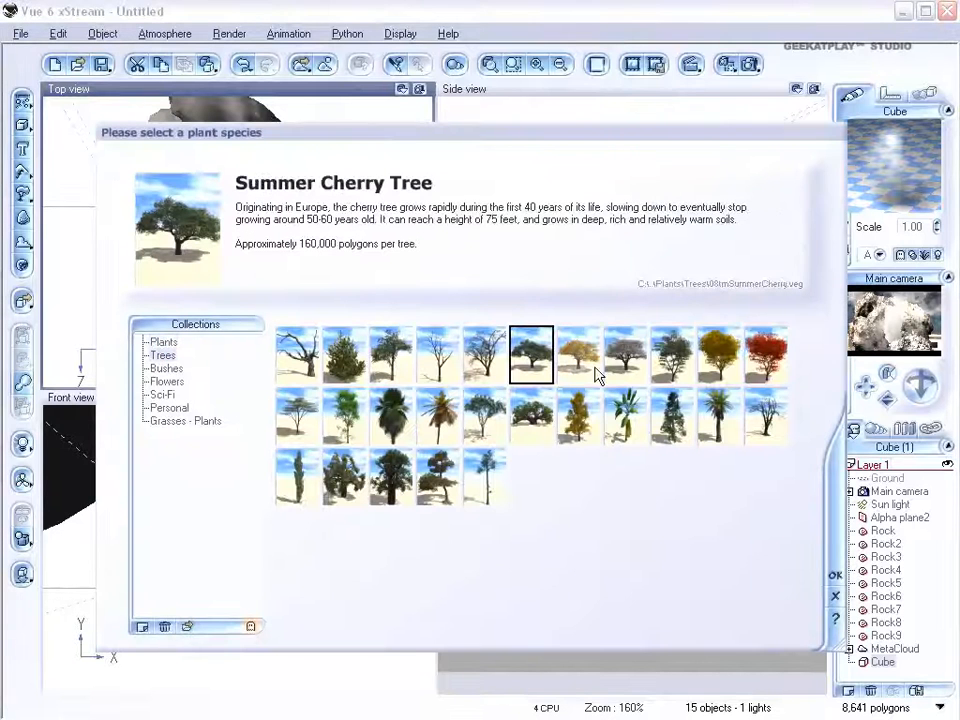
pyautogui.moveTo(600, 425)
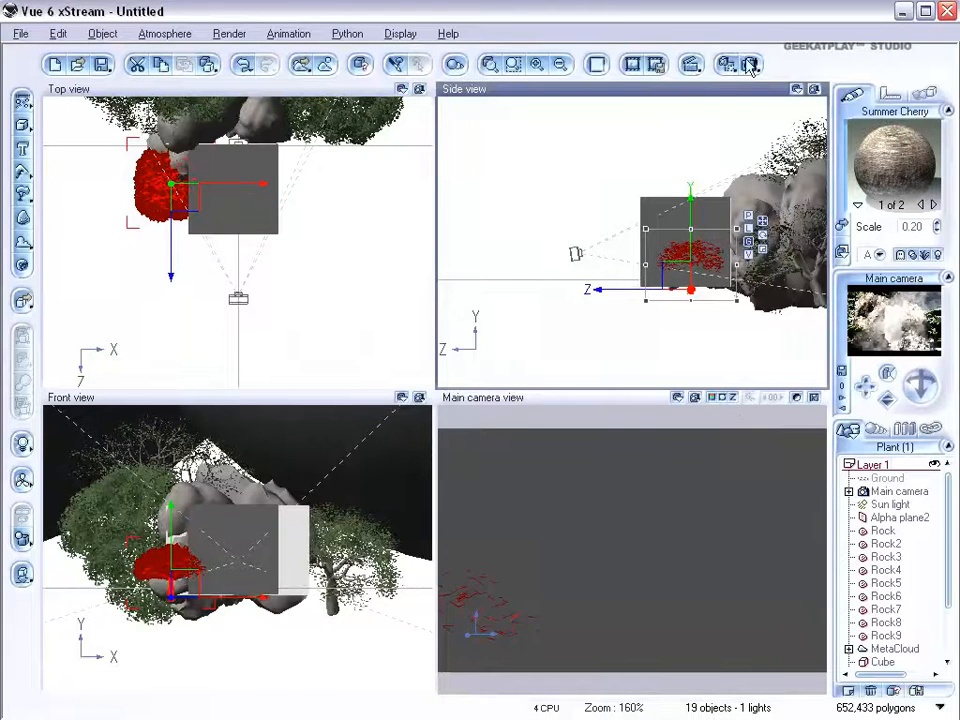
# Render the main camera view to preview the misty waterfall with Summer Cherry trees.
pyautogui.click(750, 64)
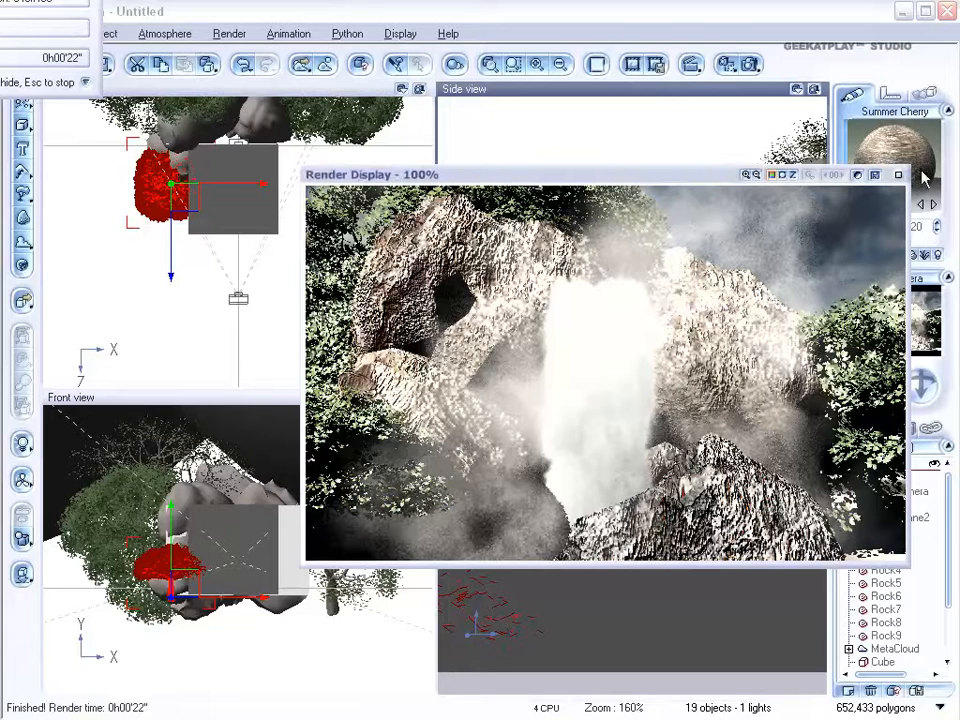
# Close the preview and, at 4s, animate the smoke to density 1.3 and fuzziness 91%.
pyautogui.click(897, 174)
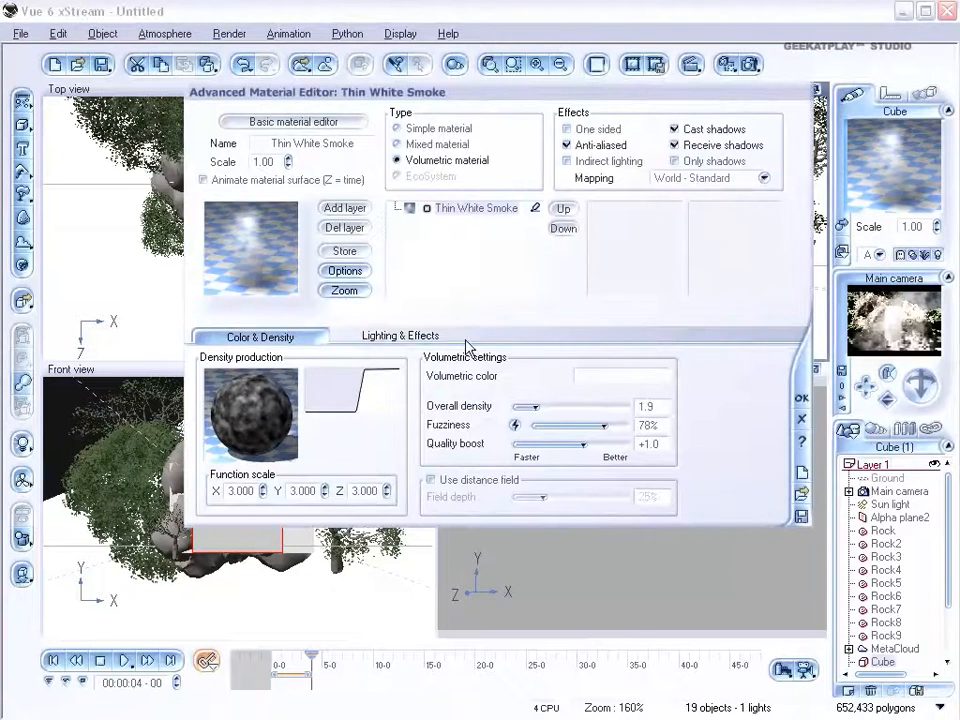
pyautogui.moveTo(533, 407); pyautogui.dragTo(521, 407)
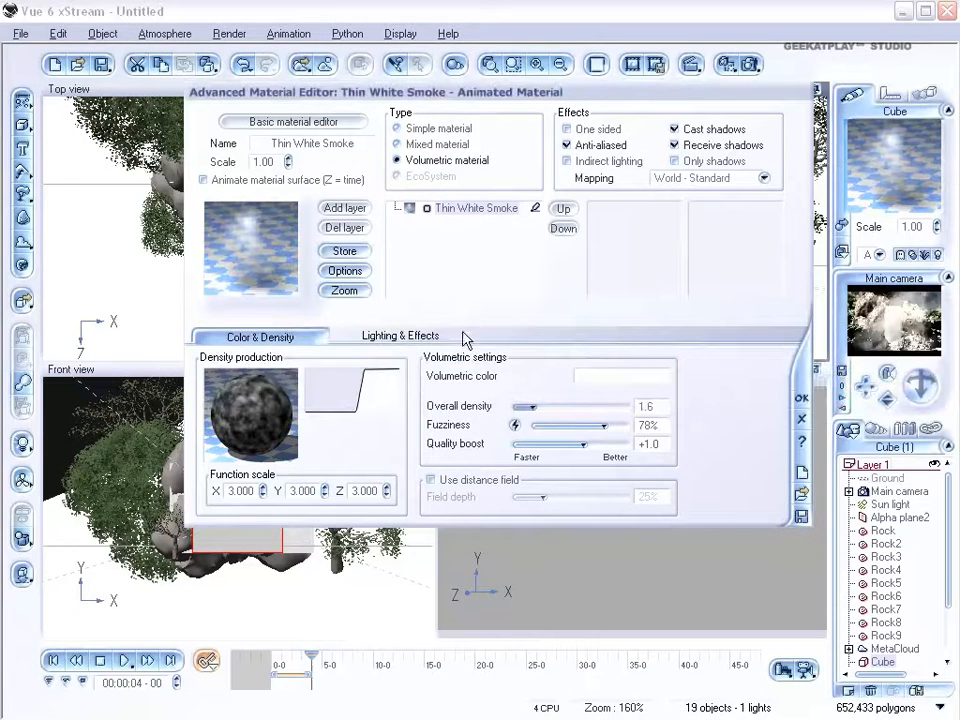
pyautogui.click(399, 336)
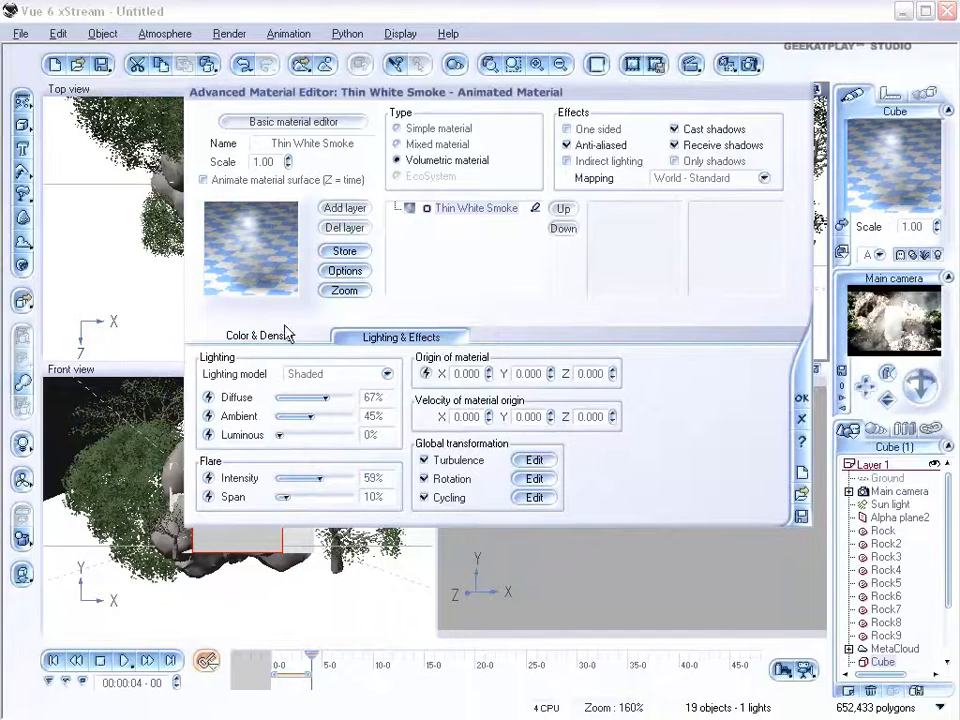
pyautogui.click(259, 336)
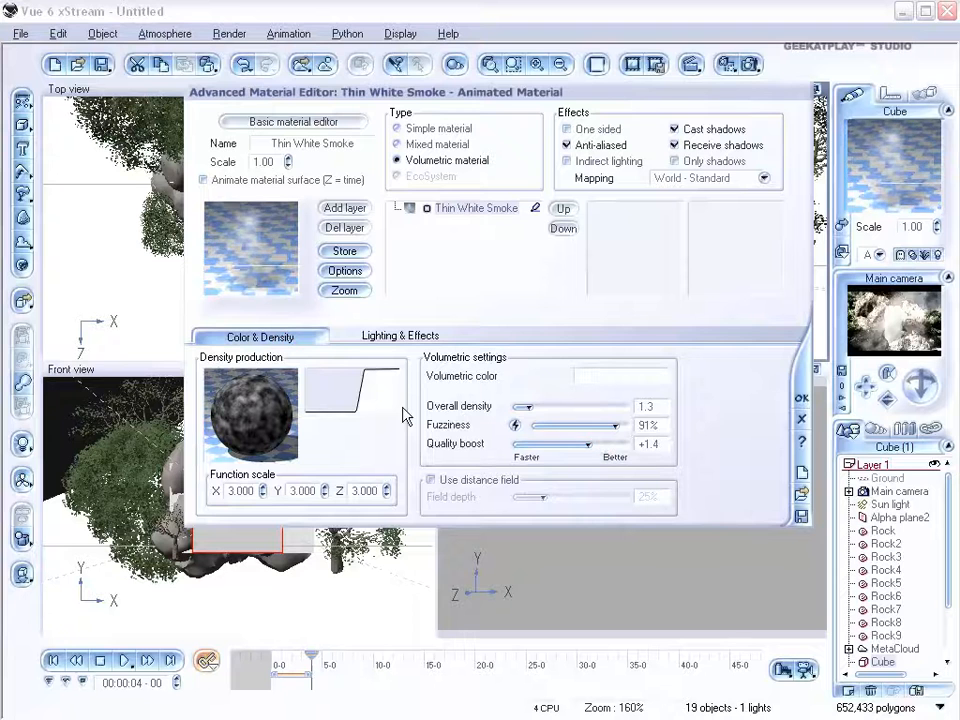
pyautogui.click(802, 398)
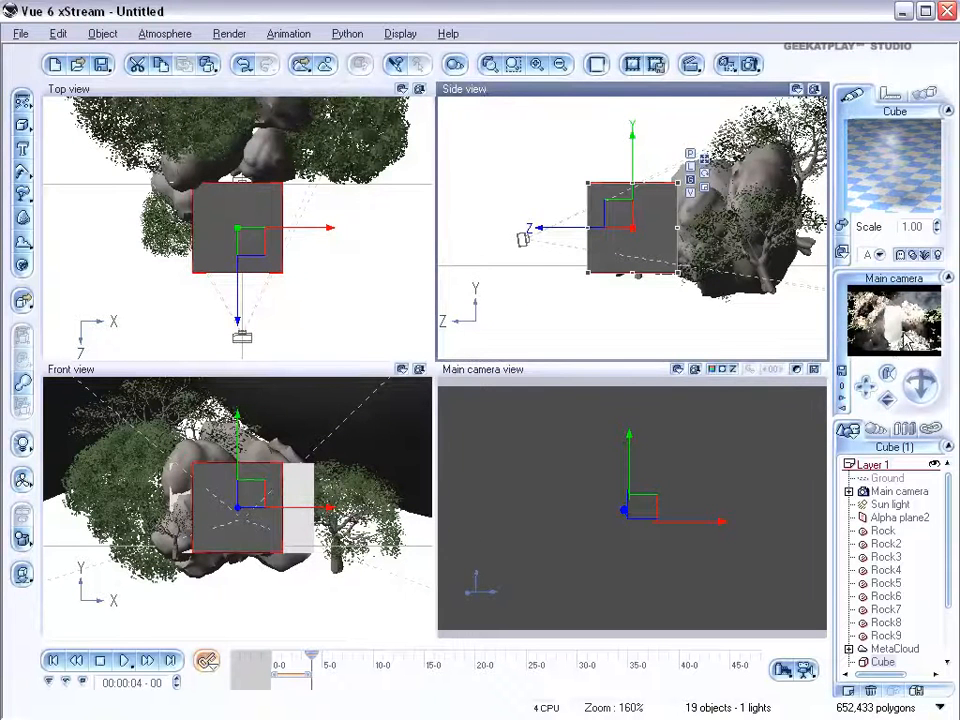
pyautogui.moveTo(812, 402)
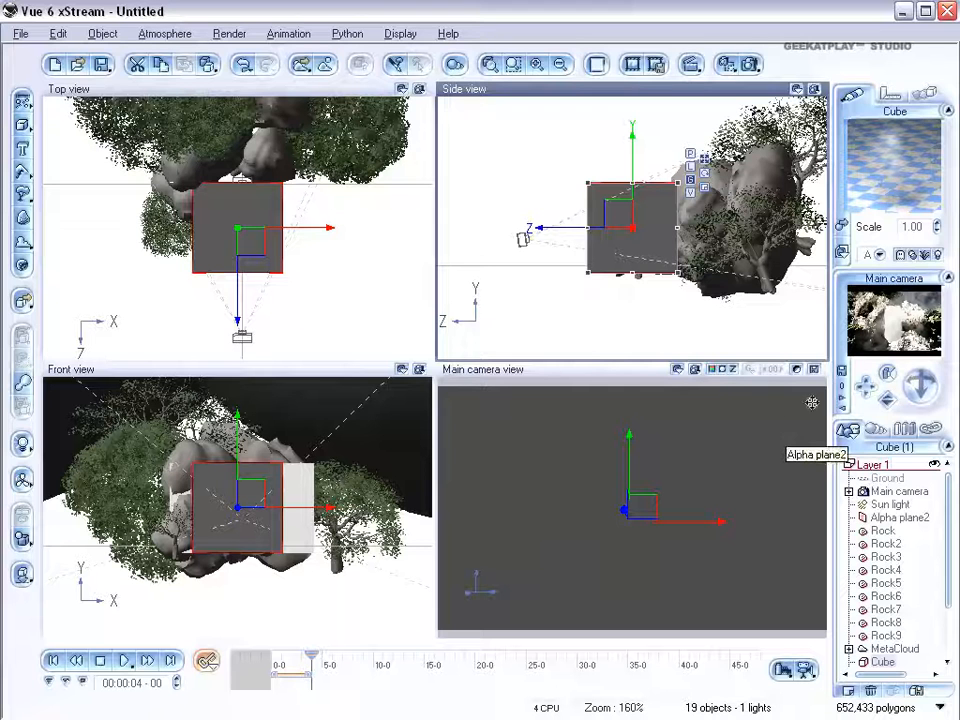
pyautogui.moveTo(700, 275)
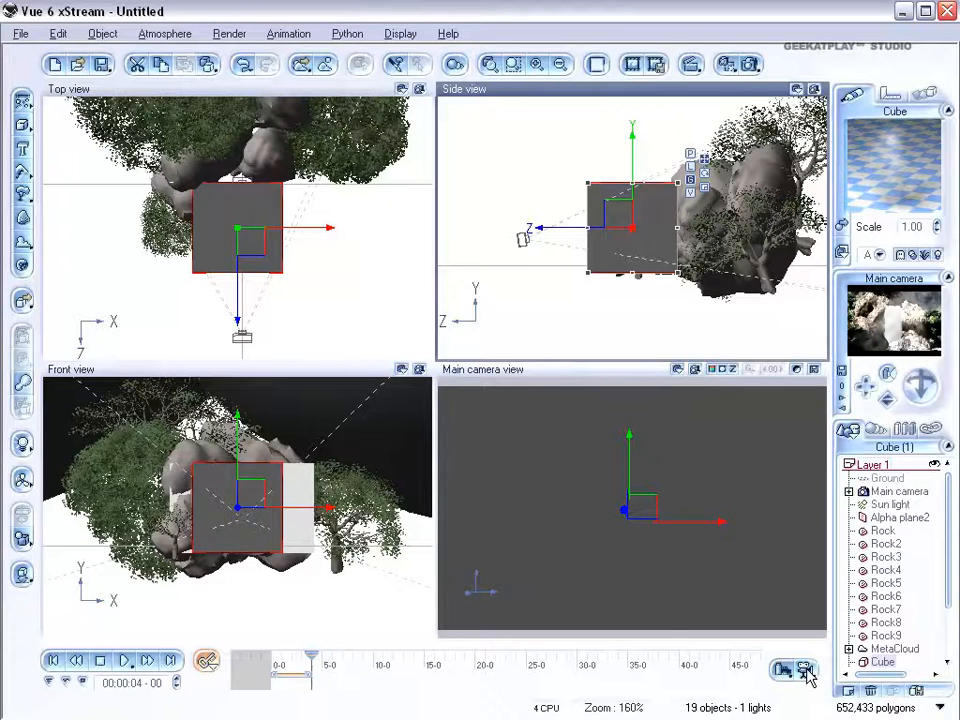
# Open Animation Render Options: entire animation, Broadcast quality, 24 fps, 640×400.
pyautogui.click(485, 64)
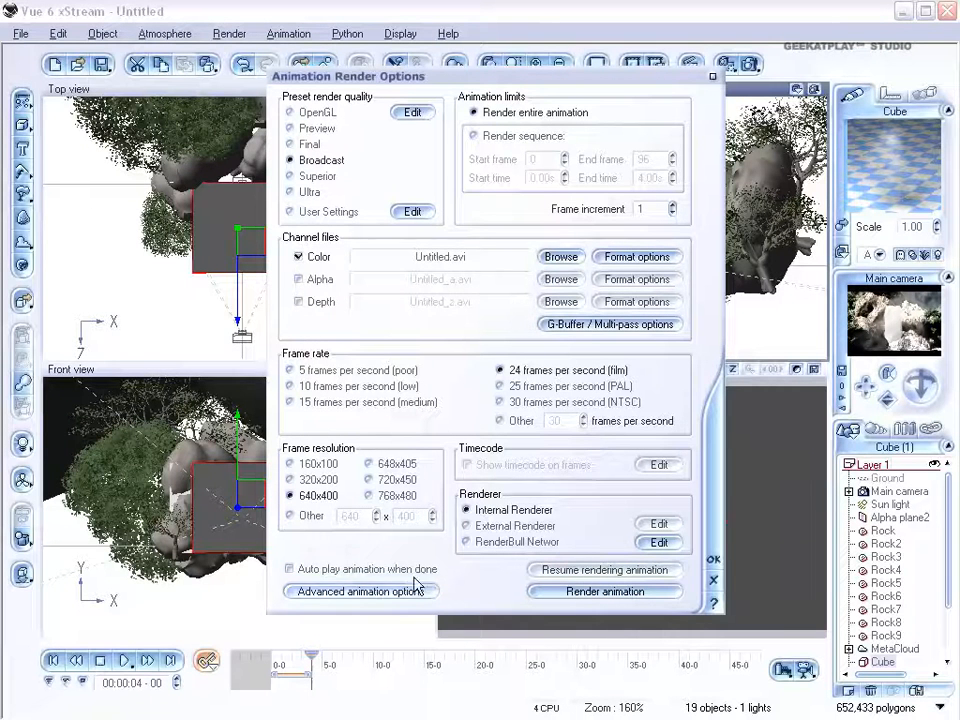
# Set the colour channel output file to animation.avi in the waterfall folder.
pyautogui.click(560, 257)
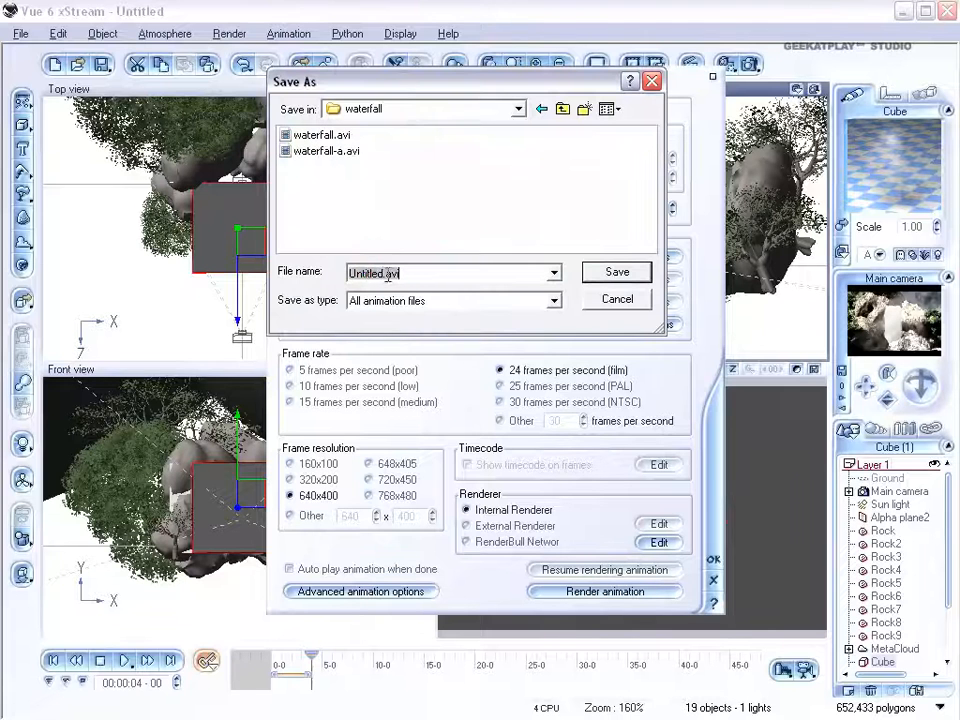
pyautogui.write('waterfall')
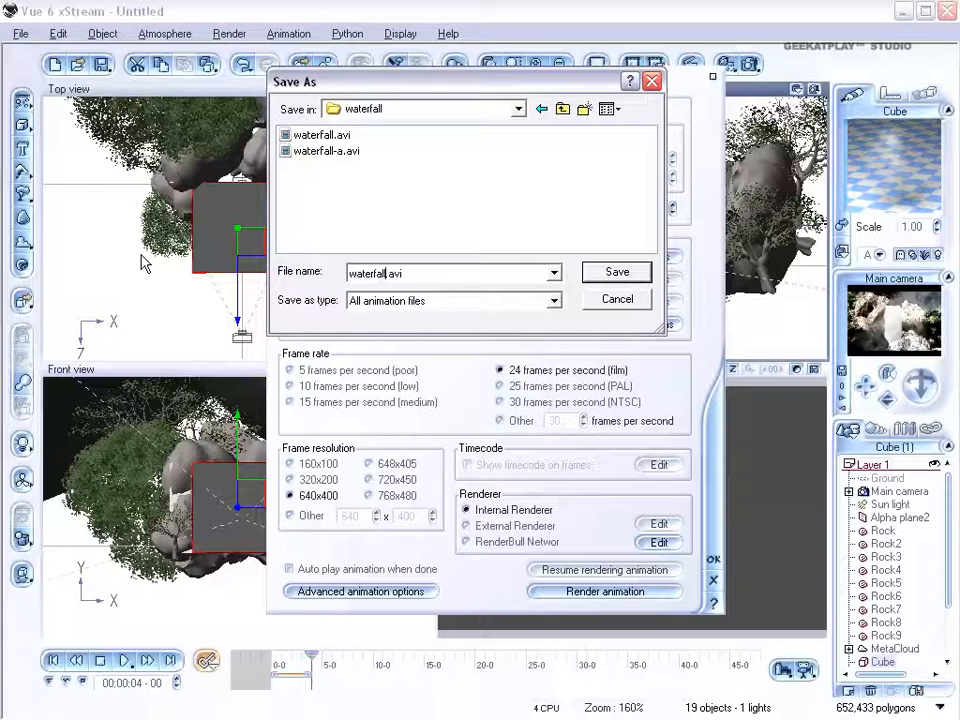
pyautogui.click(617, 271)
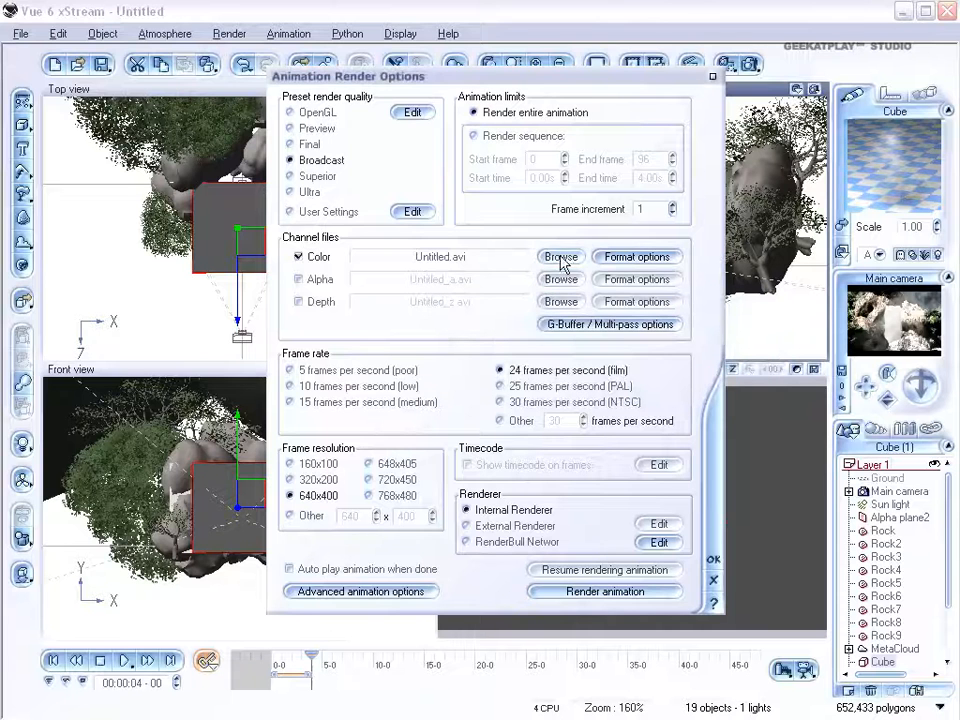
pyautogui.click(560, 257)
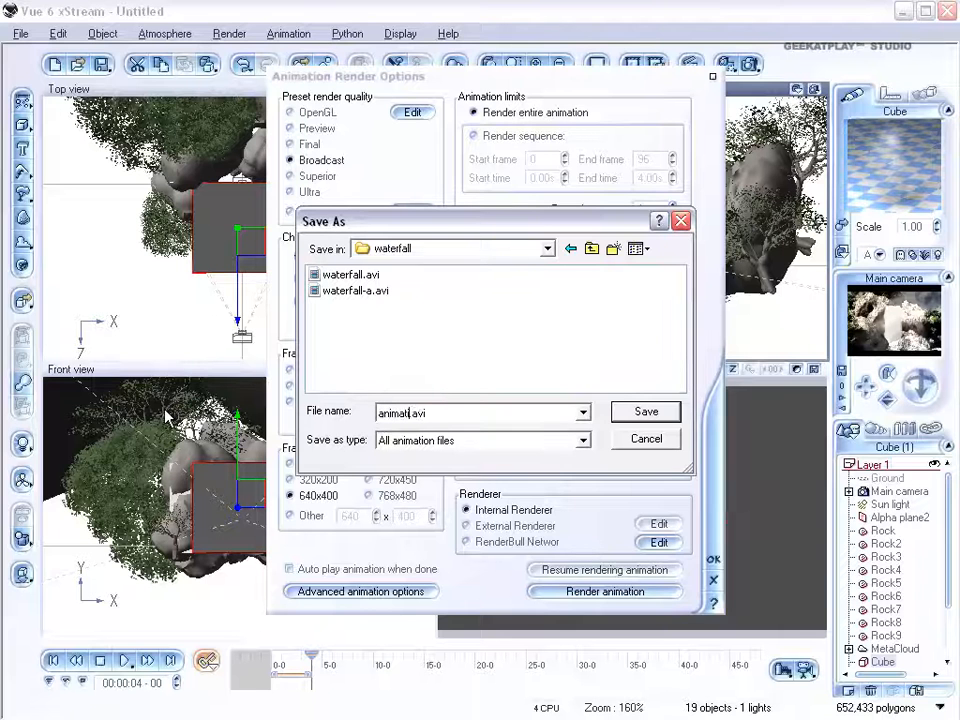
pyautogui.click(645, 411)
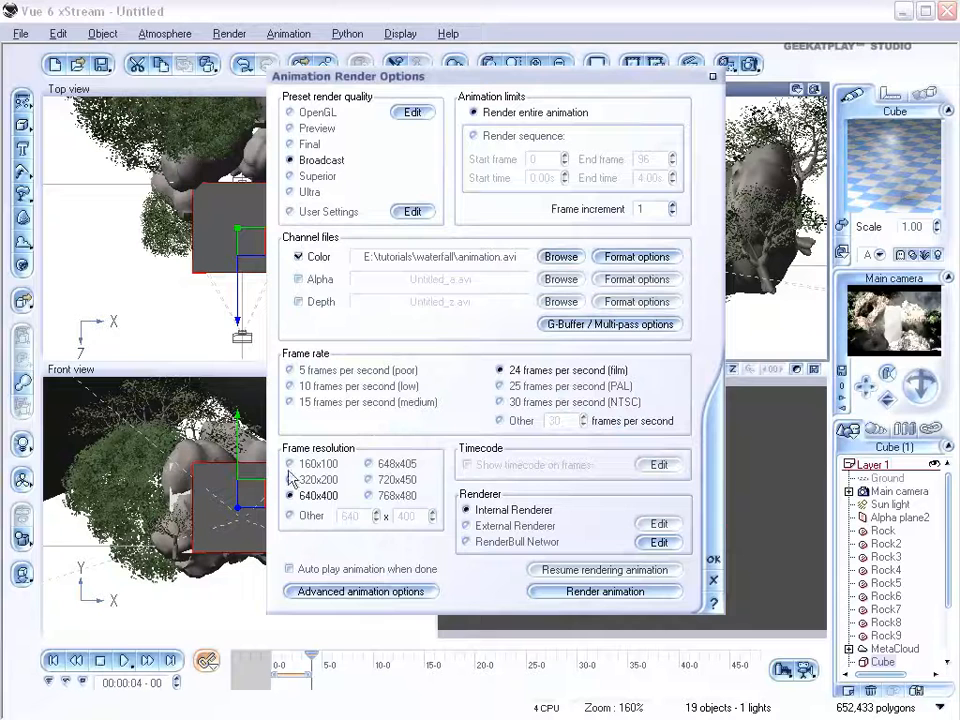
pyautogui.moveTo(490, 440)
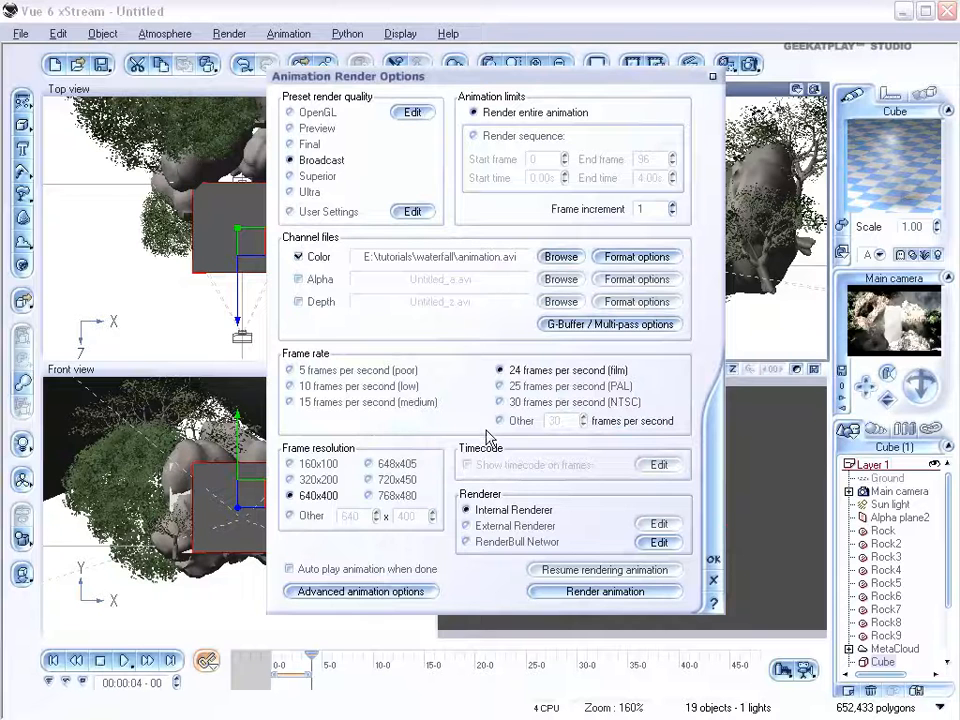
# Select External Renderer and open its options showing HyperVue Network Manager.
pyautogui.click(466, 525)
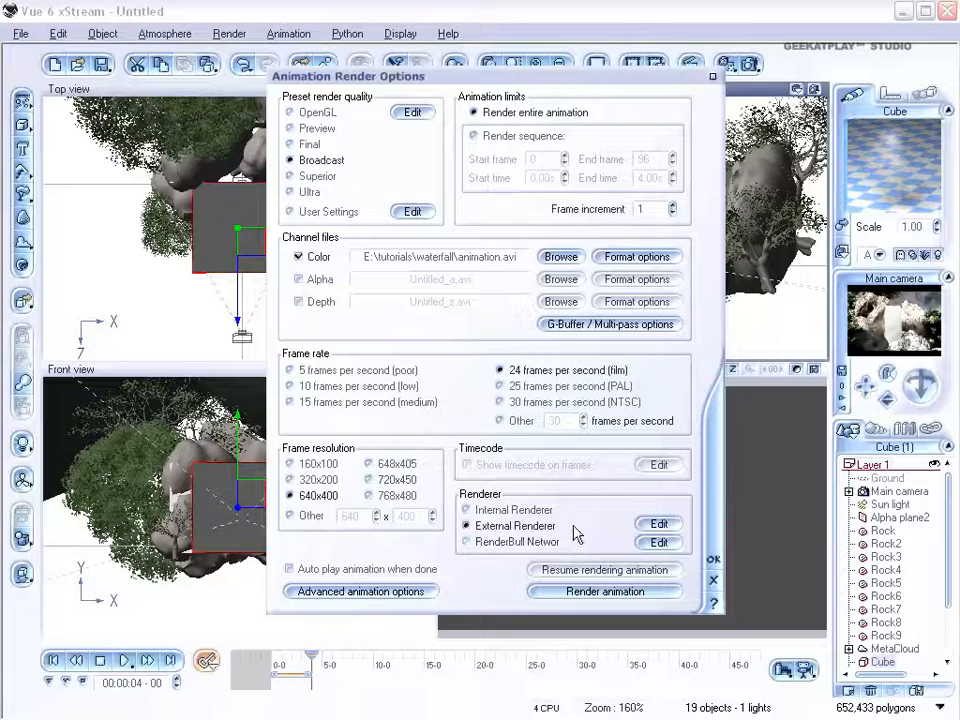
pyautogui.moveTo(575, 541)
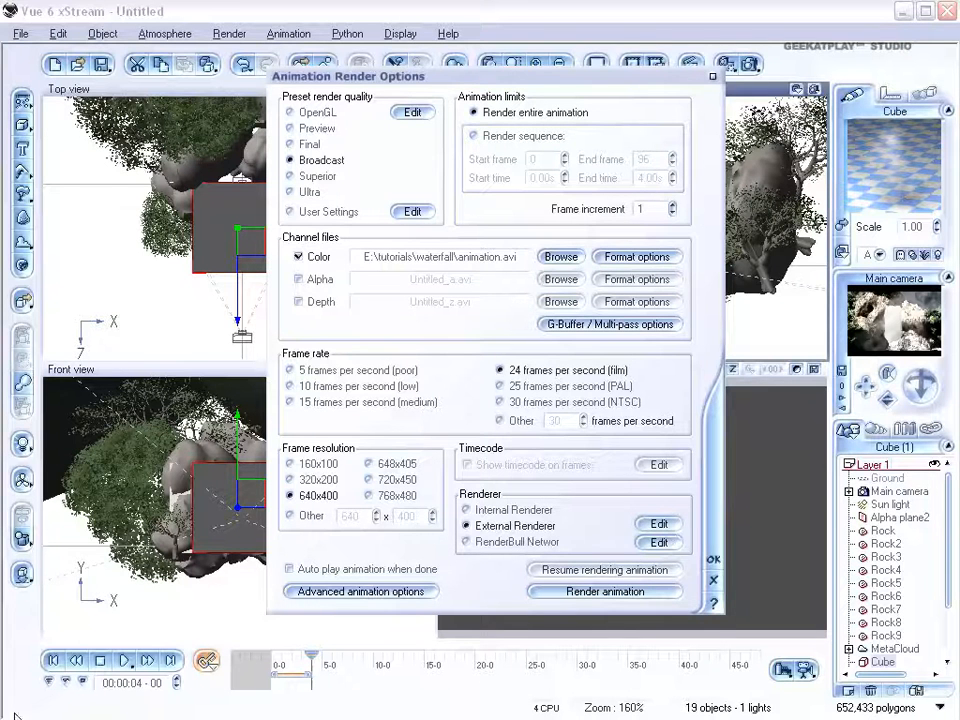
pyautogui.click(658, 525)
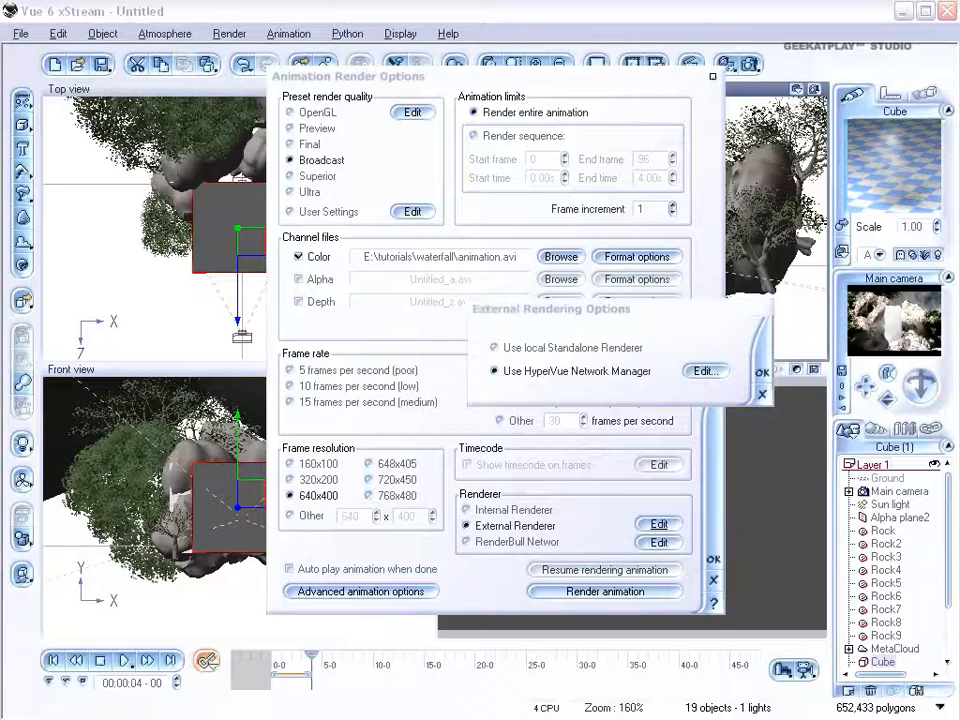
# Open the HyperVue Network Rendering Manager to see five idle nodes, COW01 to COW05.
pyautogui.click(706, 371)
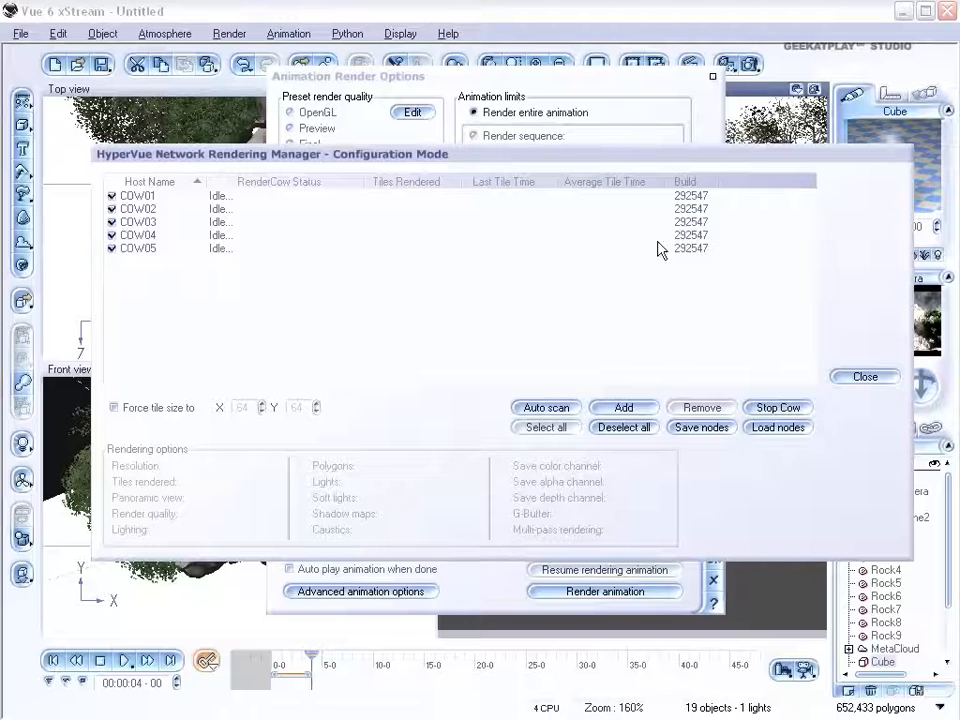
pyautogui.moveTo(135, 287)
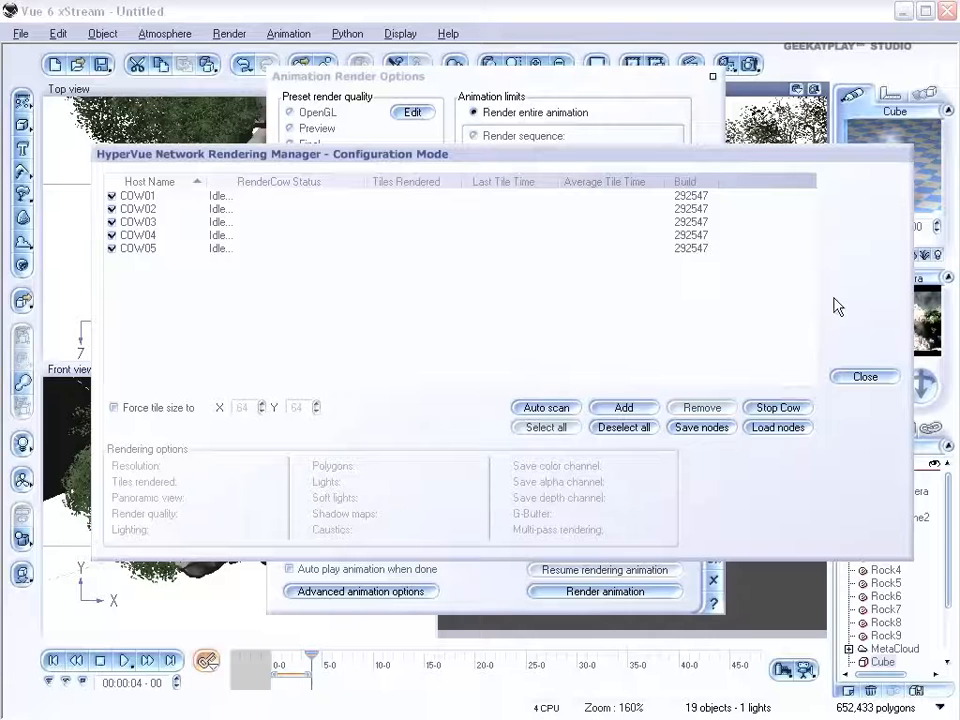
pyautogui.moveTo(138, 263)
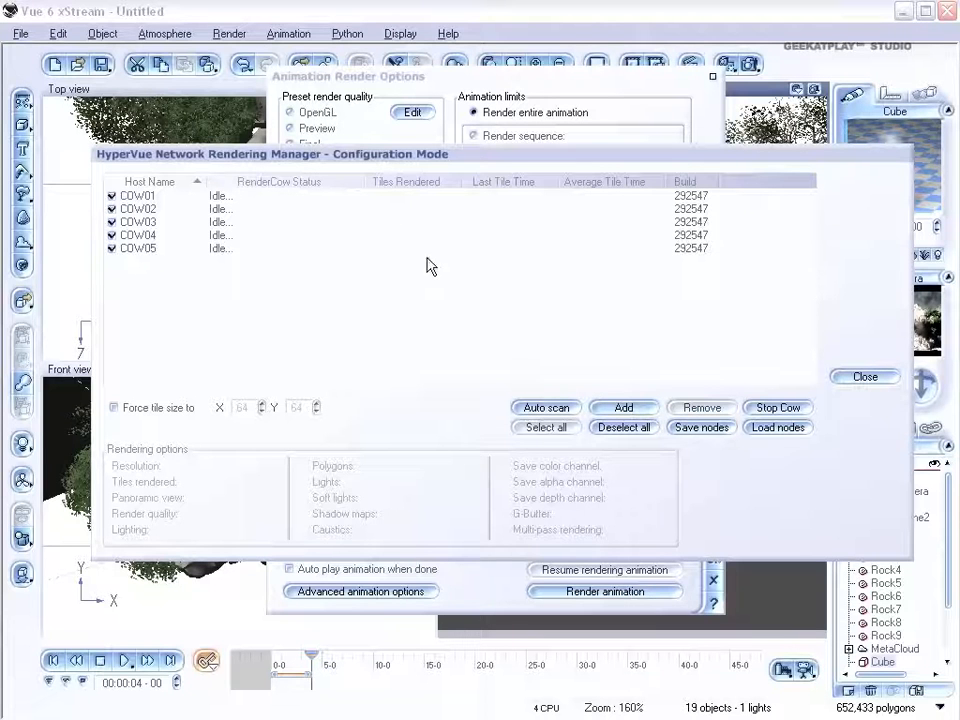
pyautogui.moveTo(745, 320)
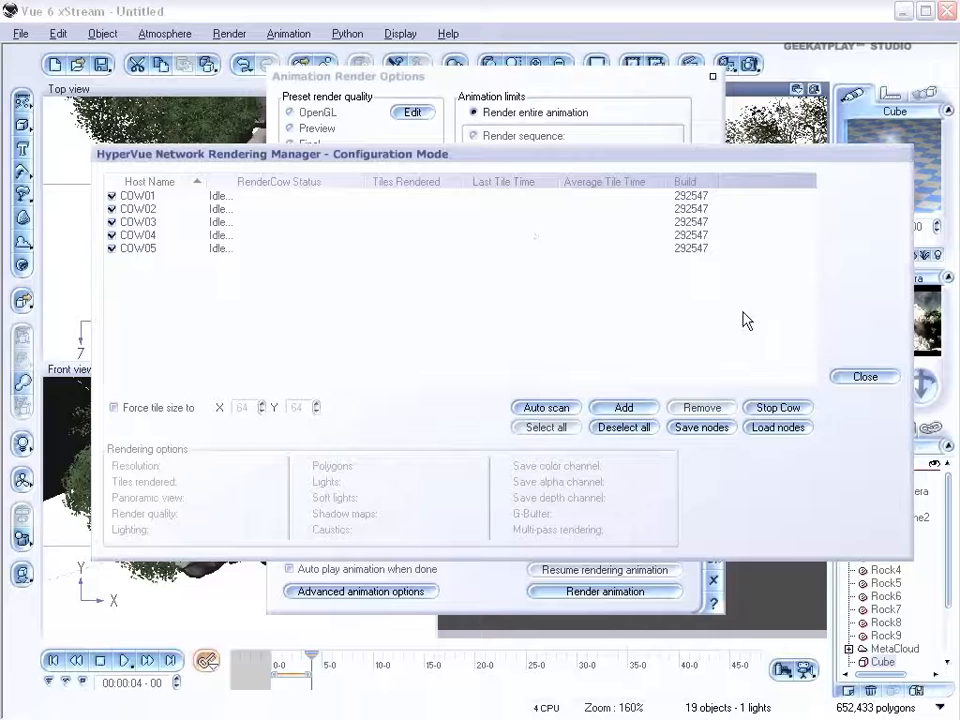
pyautogui.moveTo(118, 168)
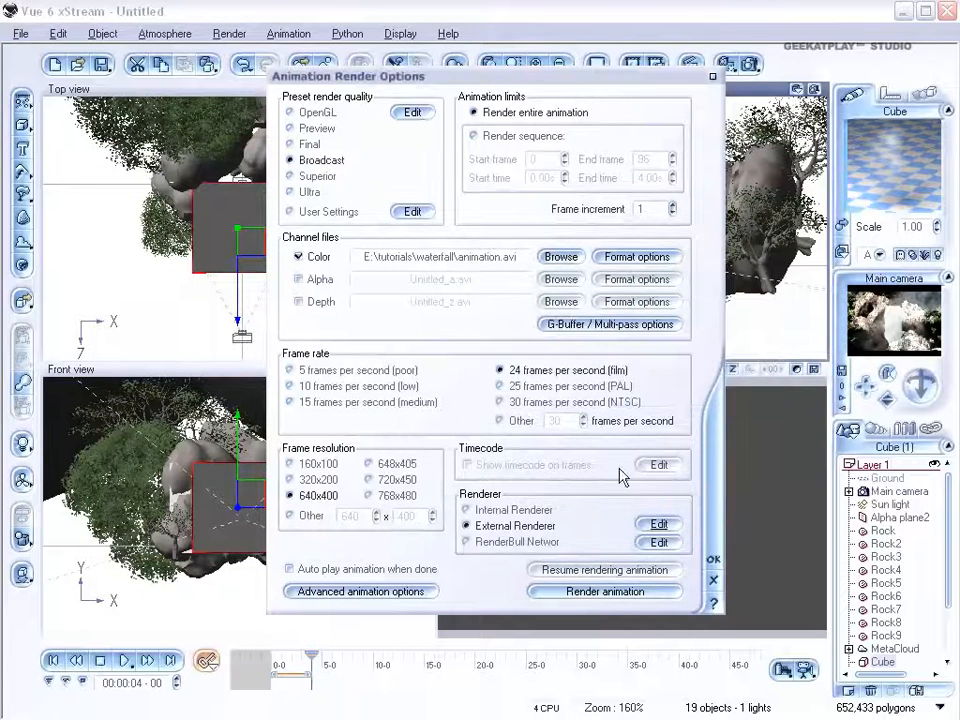
# Start network rendering the 97-frame animation and move the progress window aside.
pyautogui.click(605, 591)
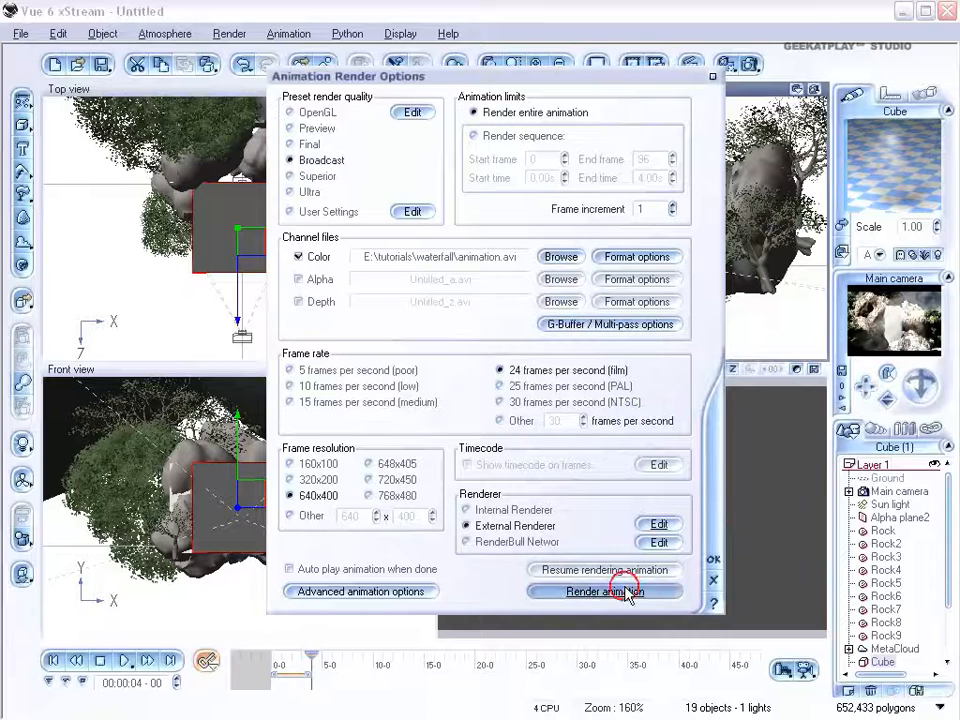
pyautogui.click(604, 591)
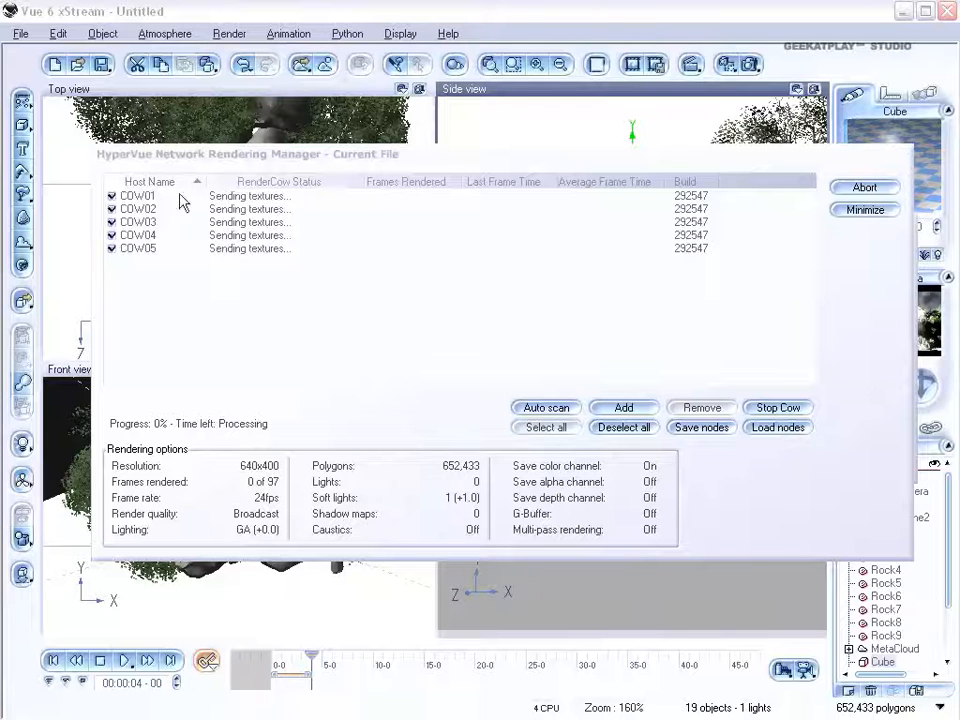
pyautogui.moveTo(255, 205)
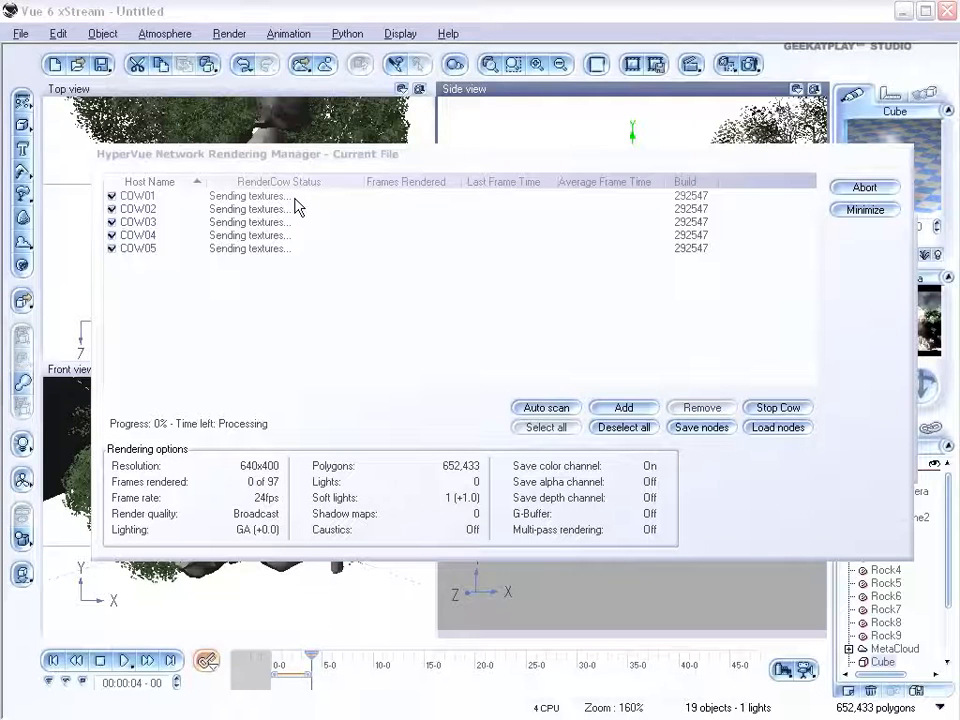
pyautogui.moveTo(229, 253)
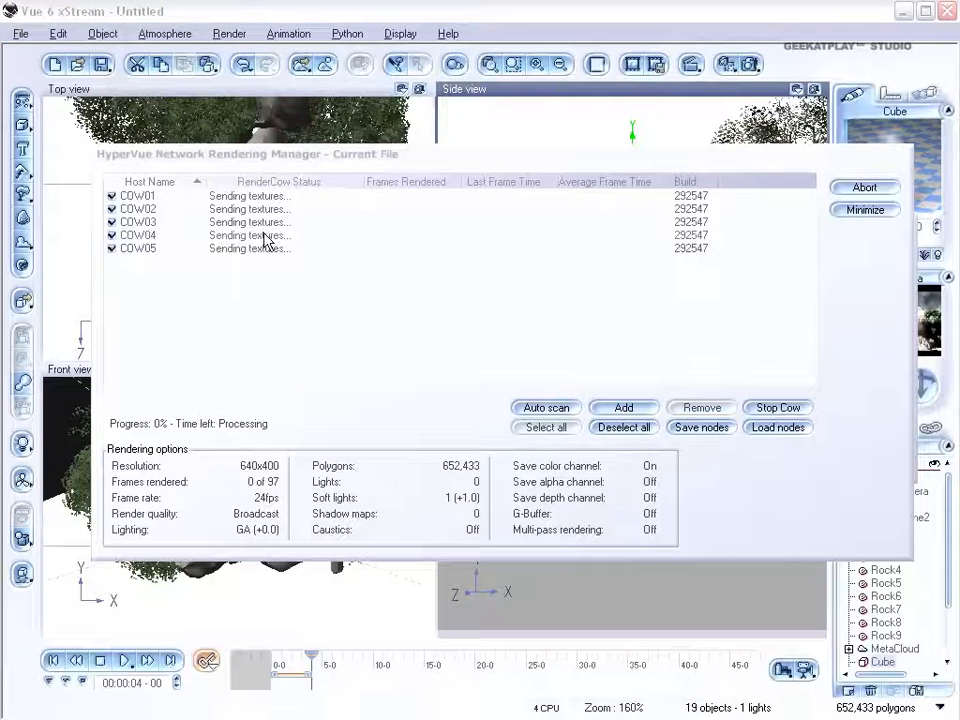
pyautogui.moveTo(250, 154); pyautogui.dragTo(290, 137)
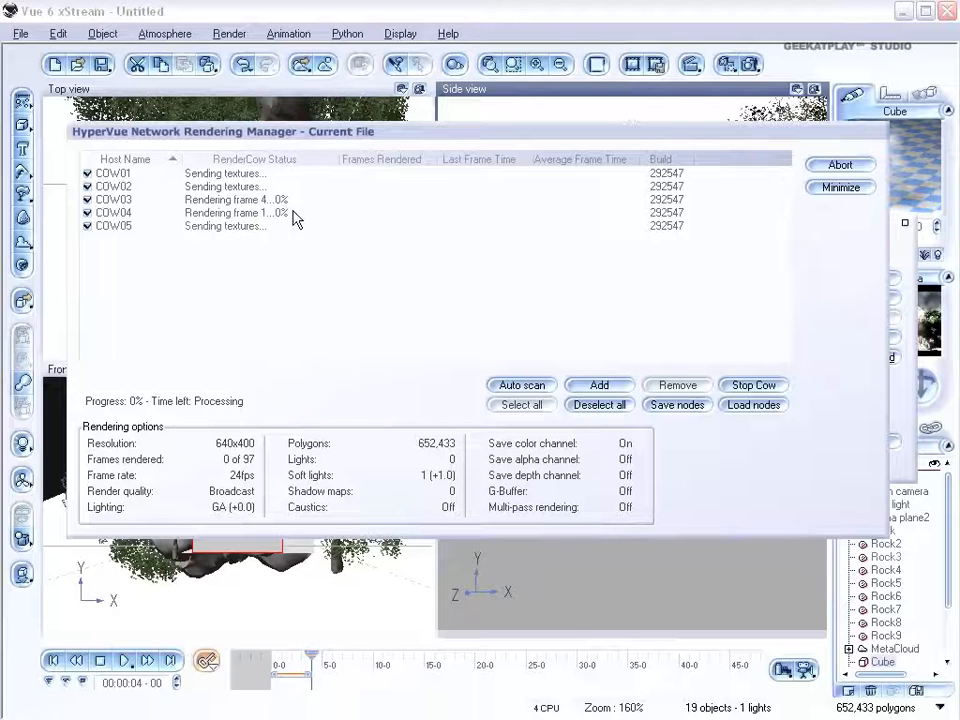
pyautogui.moveTo(288, 234)
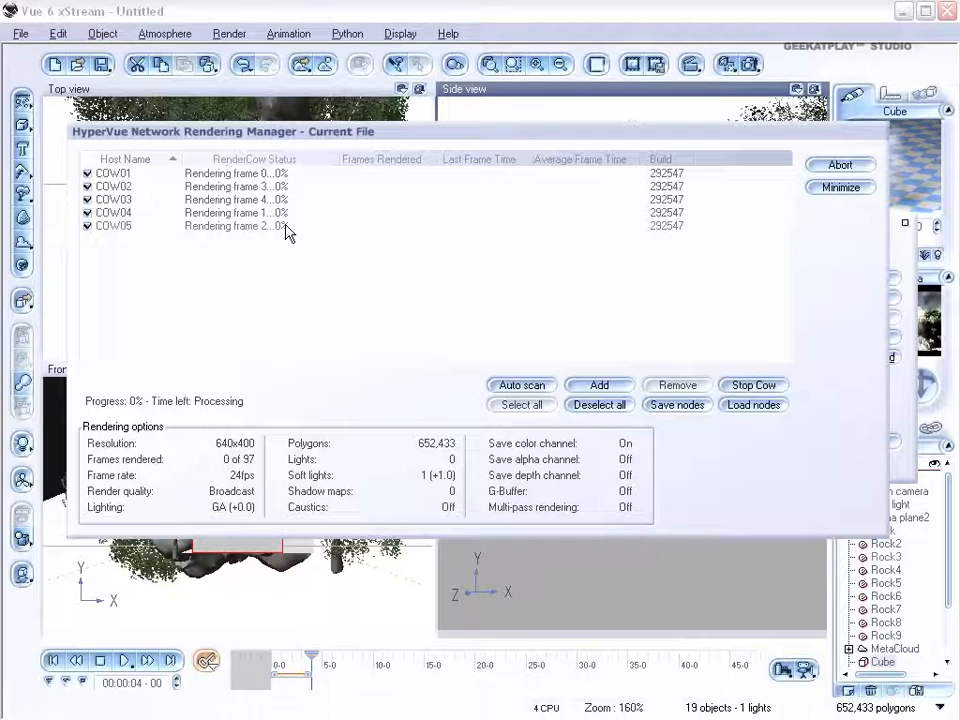
pyautogui.moveTo(330, 213)
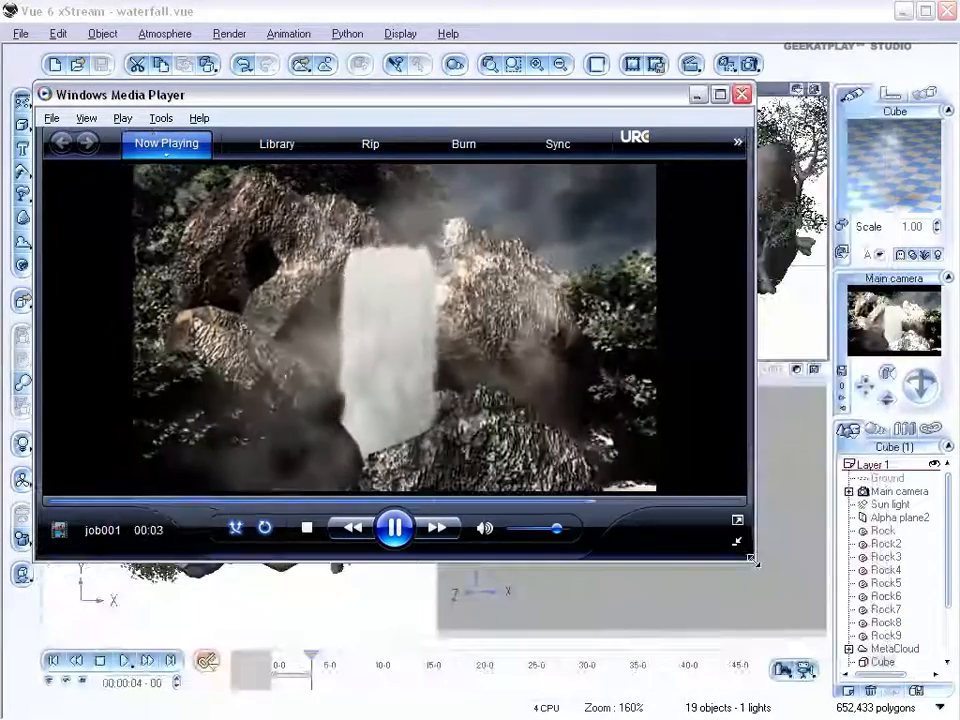
# Move the Windows Media Player window while the waterfall animation plays.
pyautogui.moveTo(115, 94); pyautogui.dragTo(177, 159)
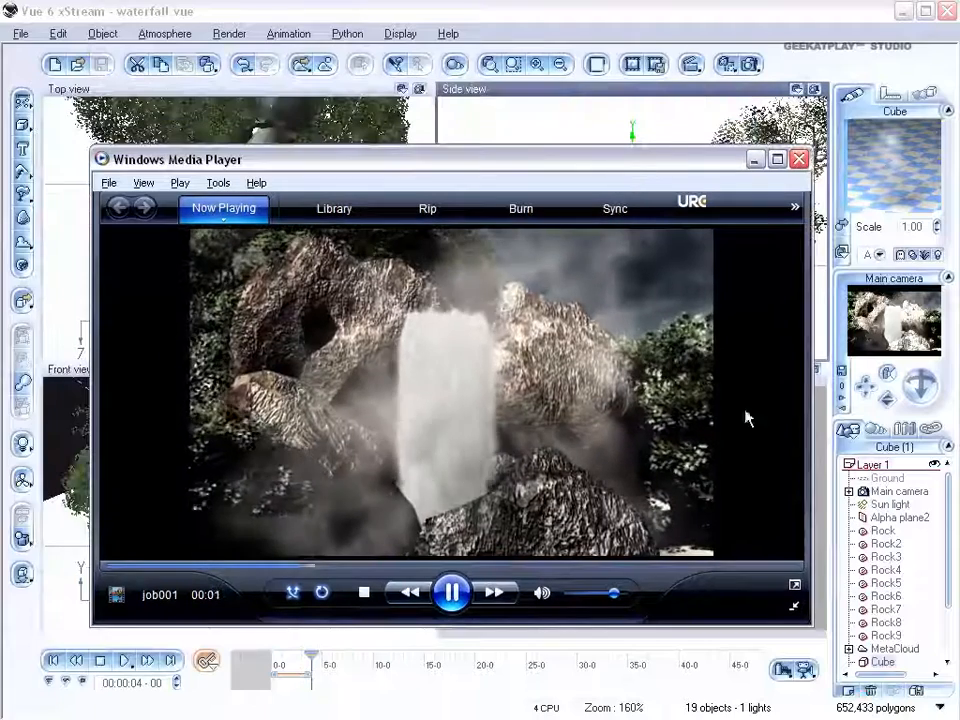